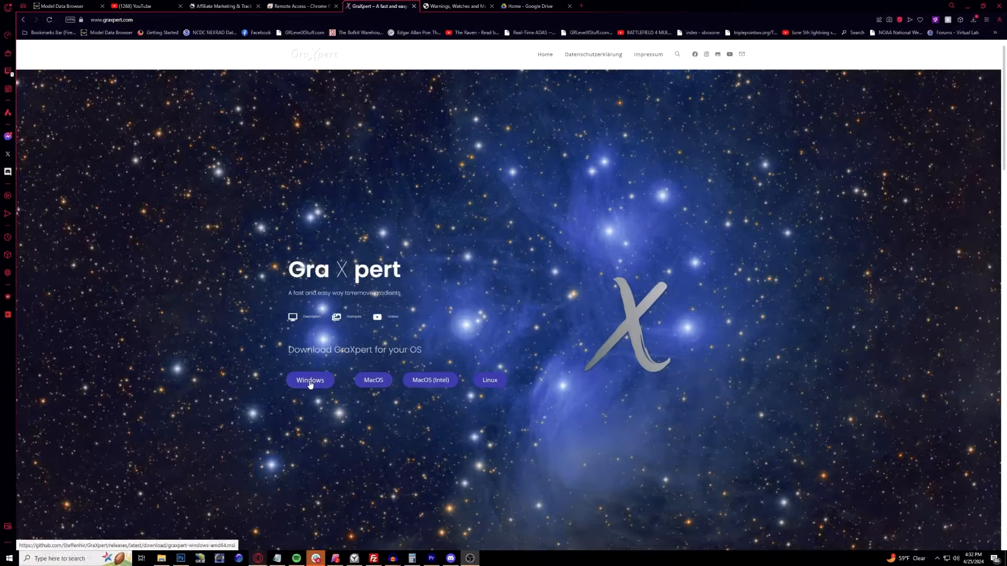
mouse_move(373, 380)
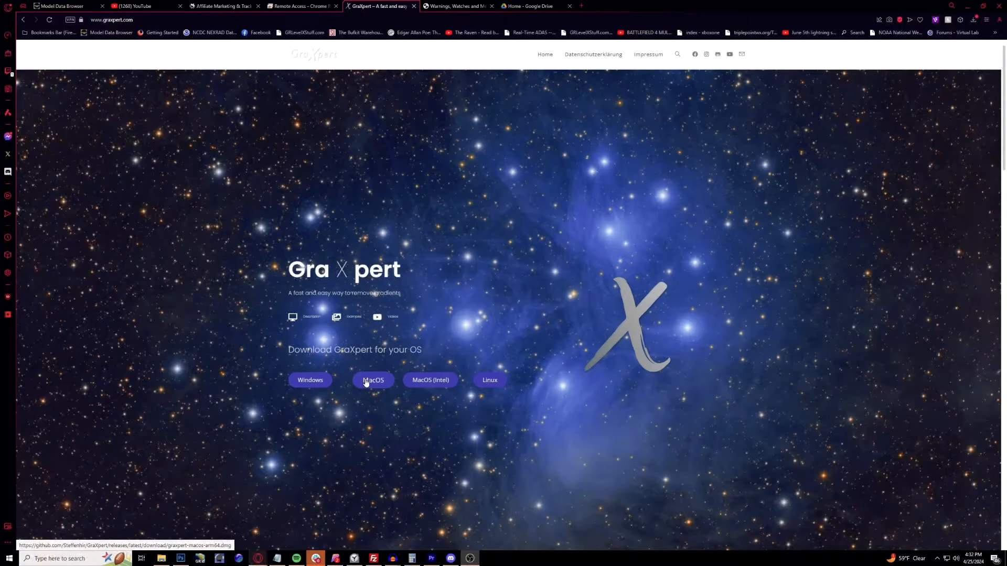
mouse_move(394, 388)
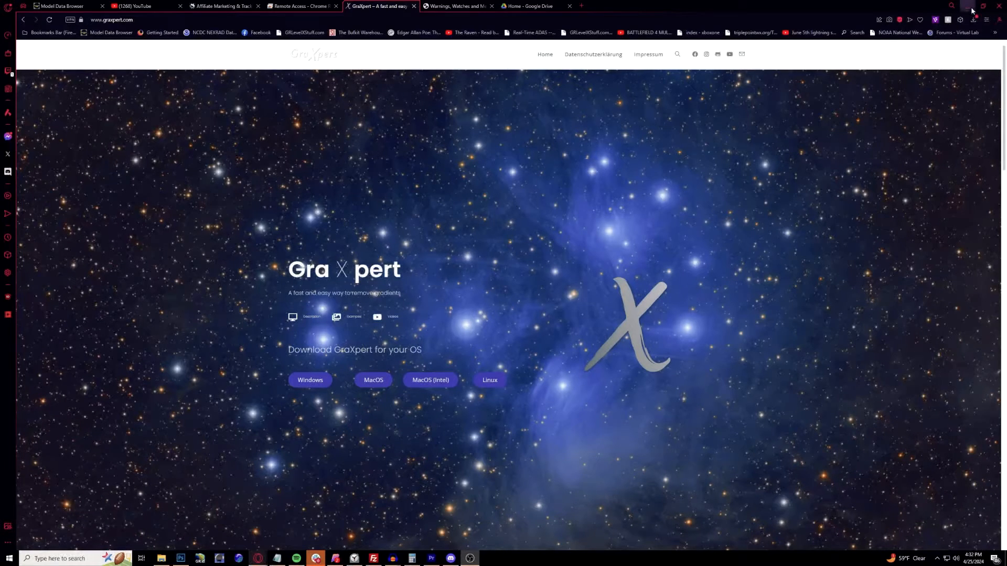
mouse_move(971, 12)
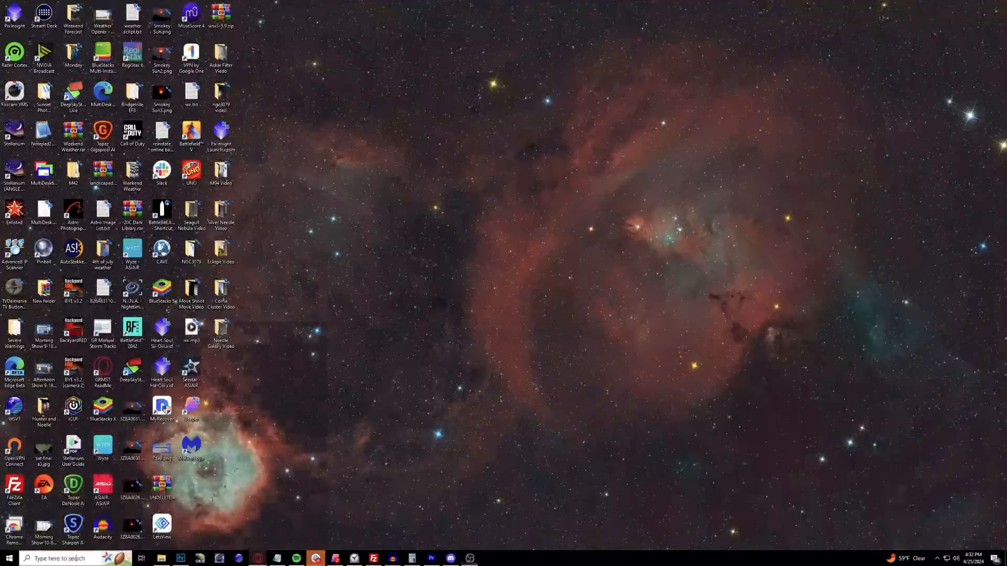
Launch GraXpert 3.0.0 from Windows search and load the M13 masterLight XISF image
text(graxpert 3.0.0)
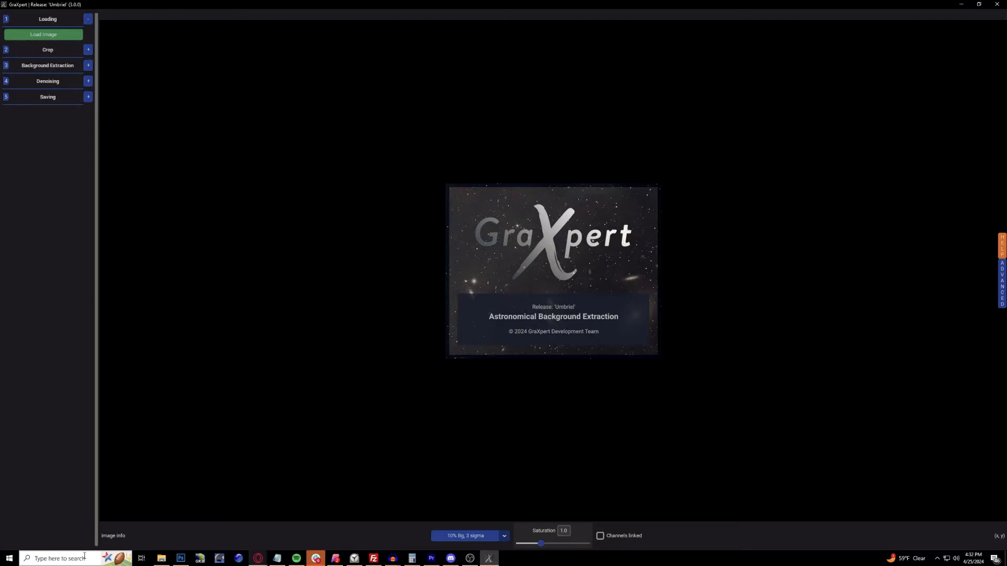
click(43, 34)
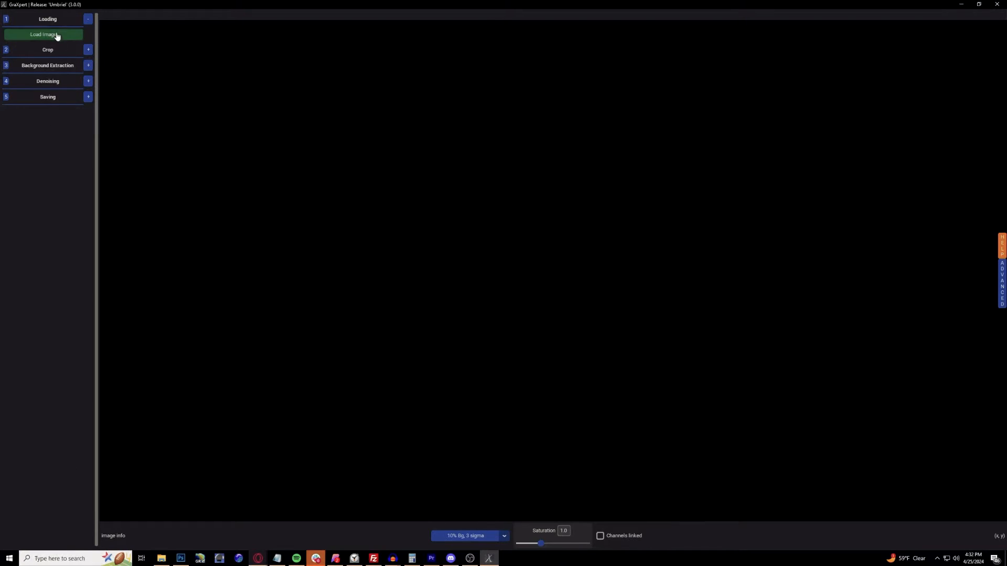
click(47, 34)
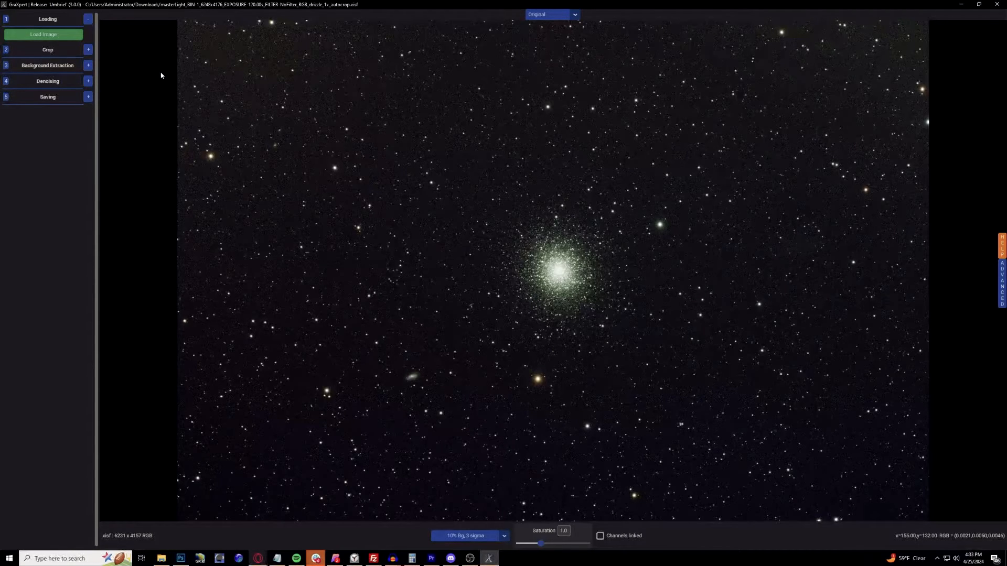
mouse_move(381, 105)
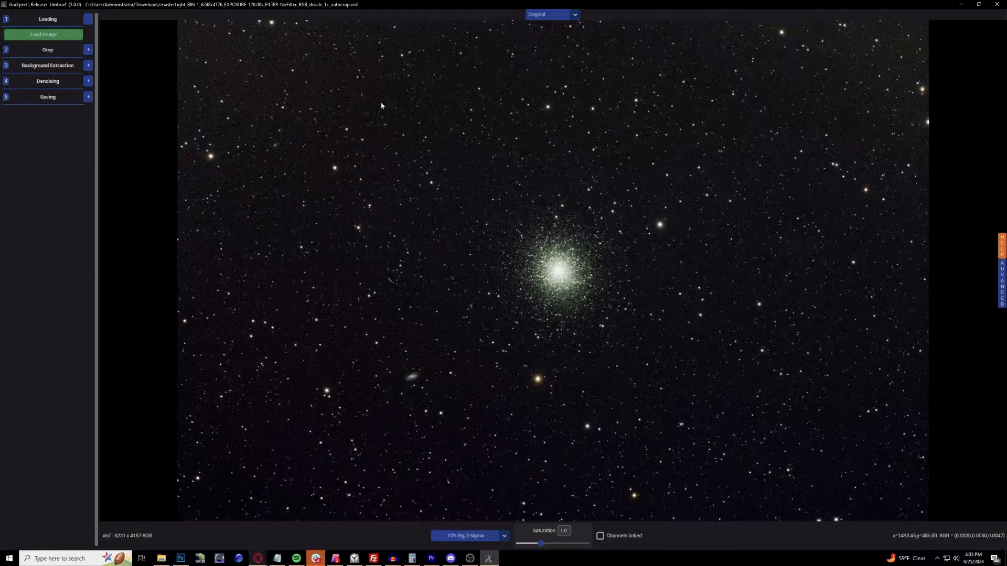
mouse_move(81, 82)
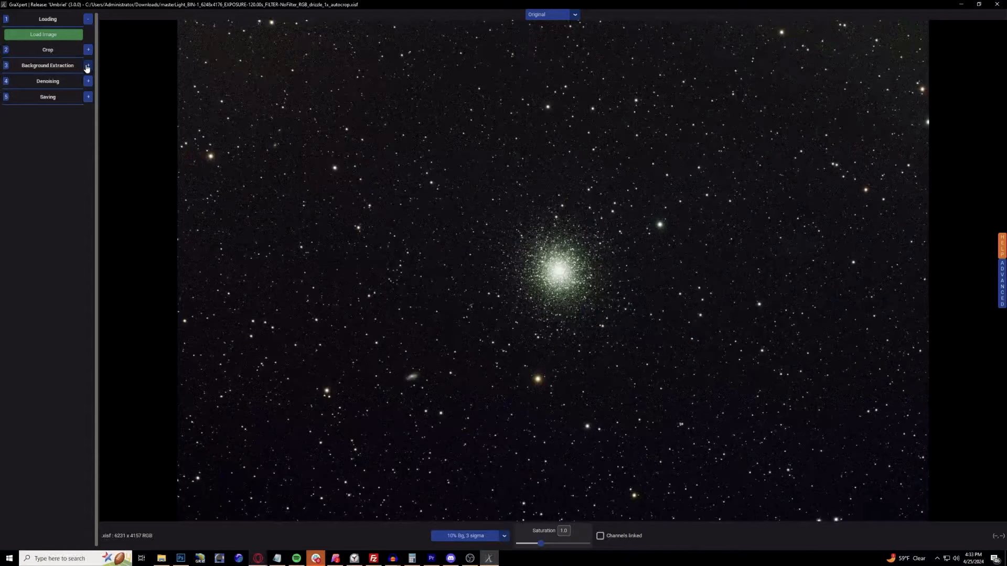
In Background Extraction, try RBF, Splines and Kriging interpolation, then return to AI
click(88, 65)
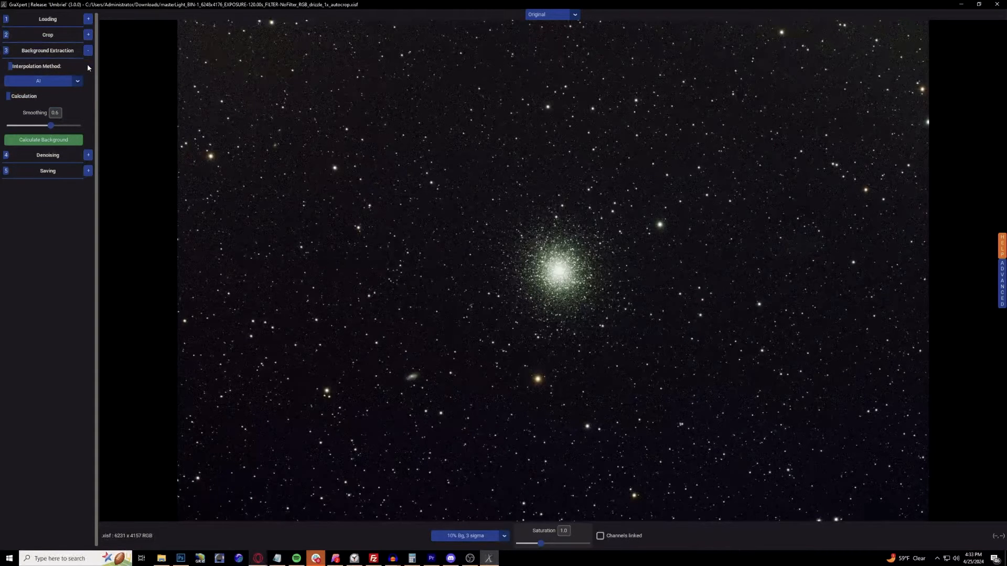
click(42, 81)
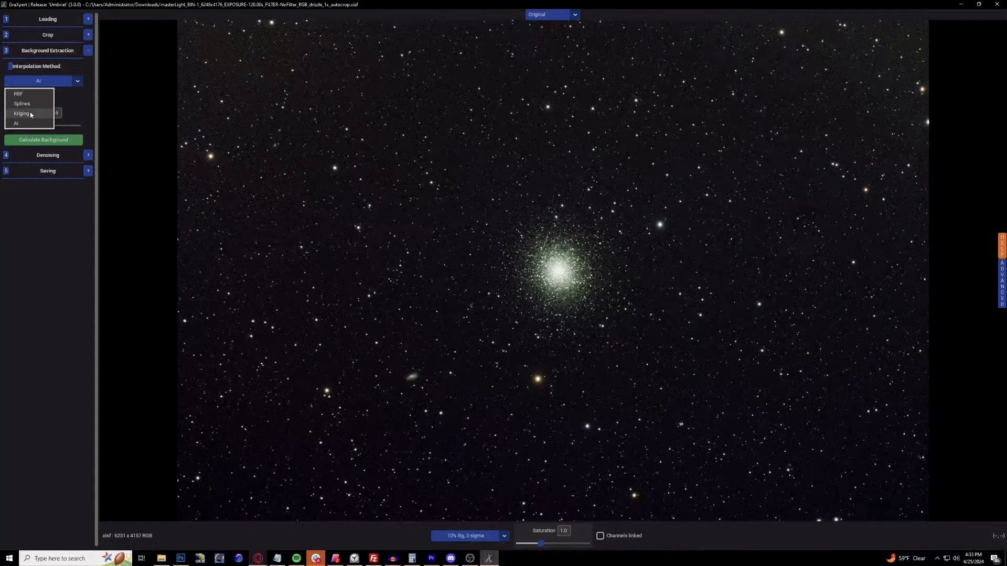
click(19, 93)
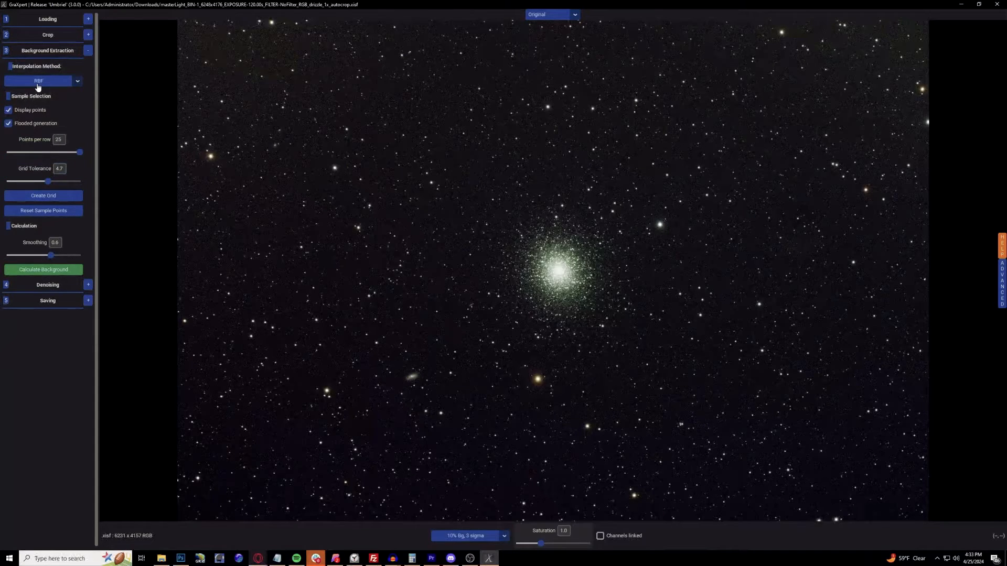
click(39, 81)
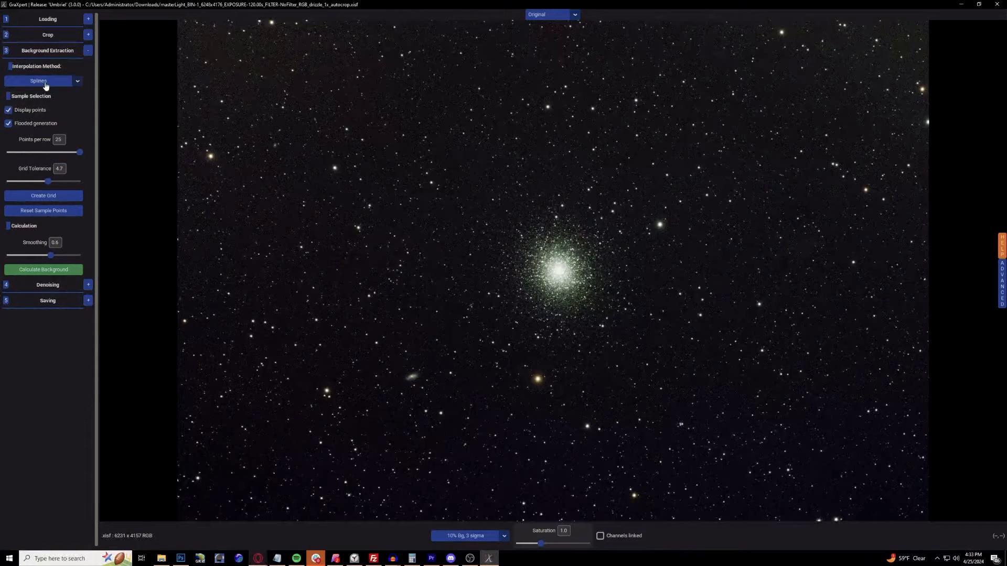
click(43, 80)
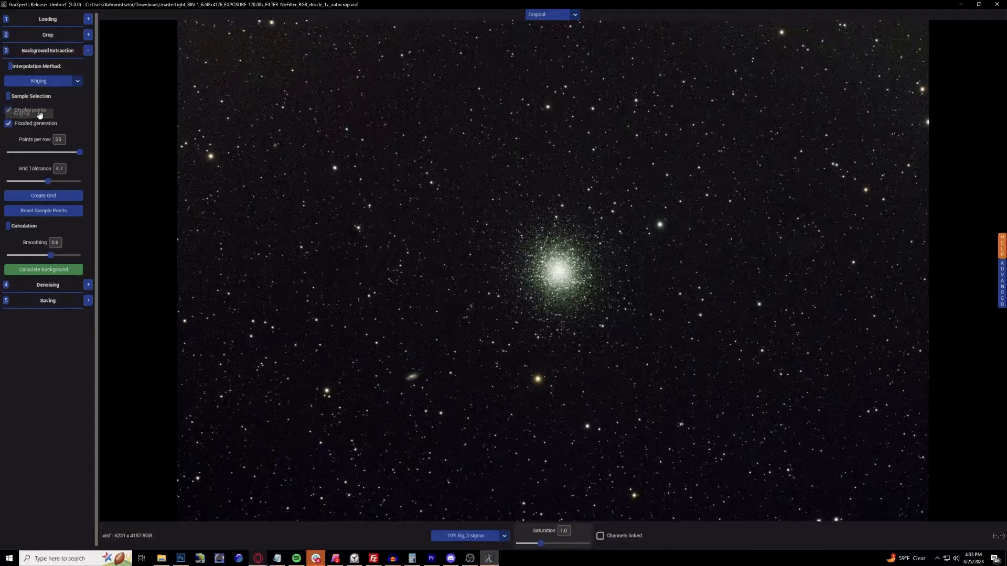
click(42, 81)
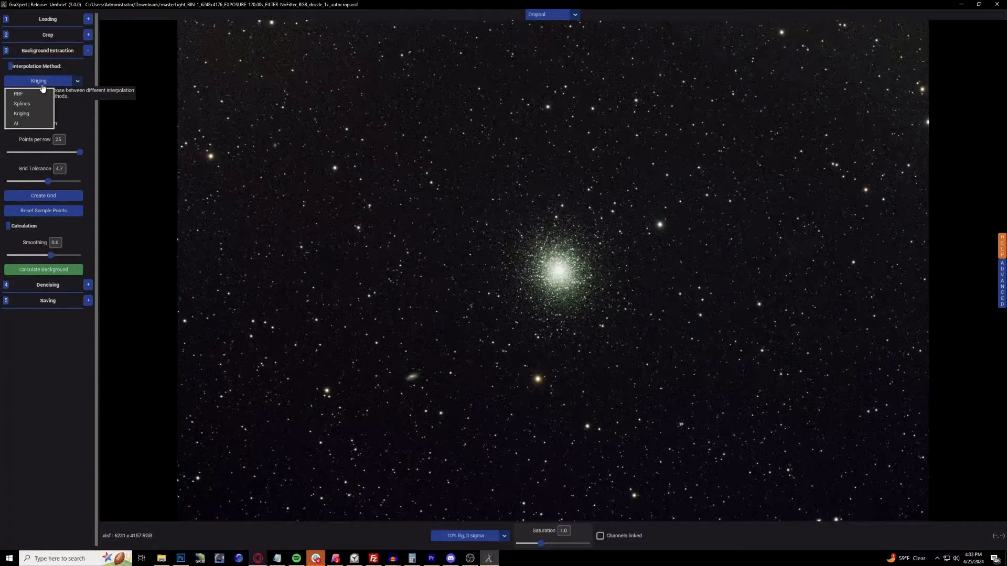
click(16, 124)
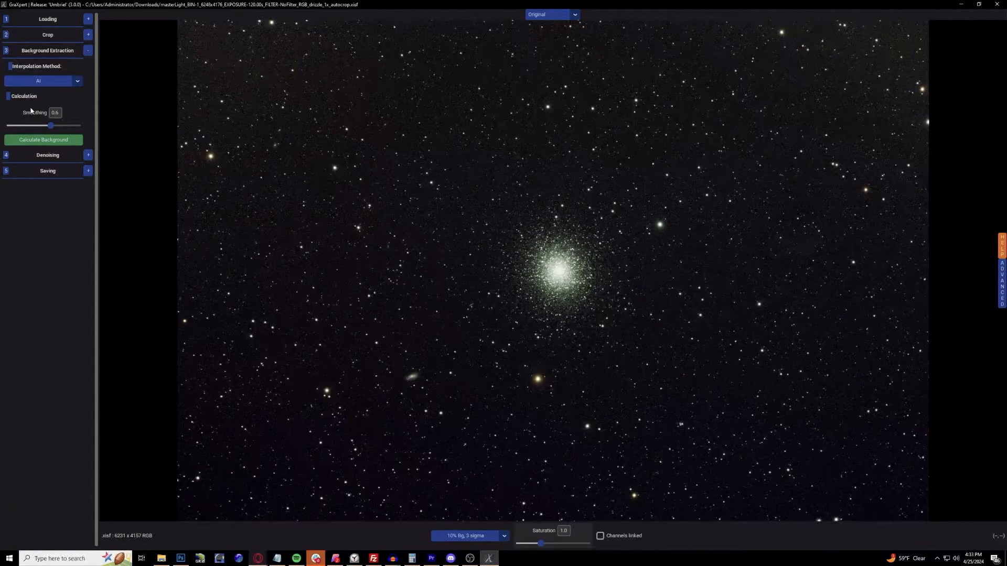
Calculate and subtract the AI background model, then expand the Denoising section
click(43, 139)
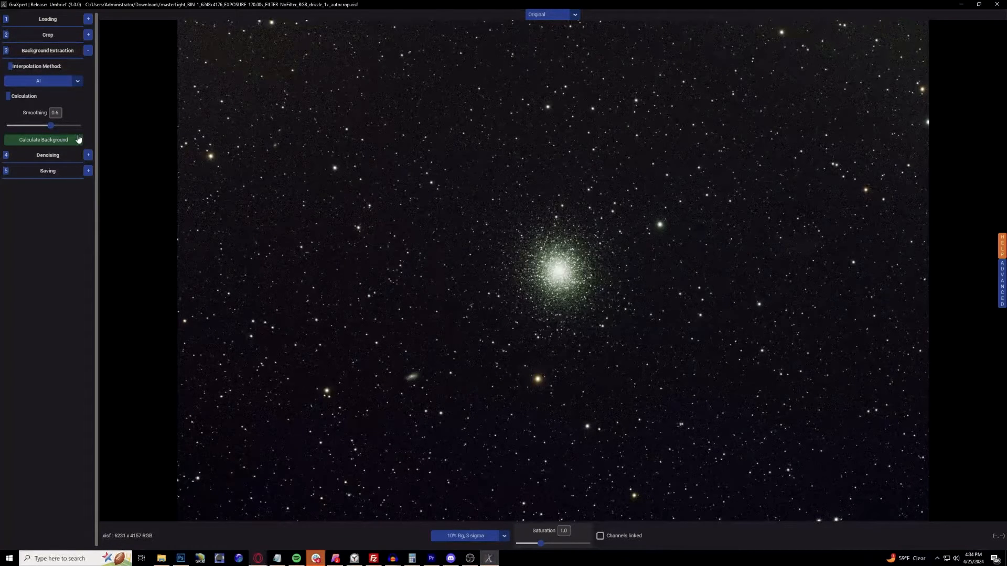
mouse_move(43, 140)
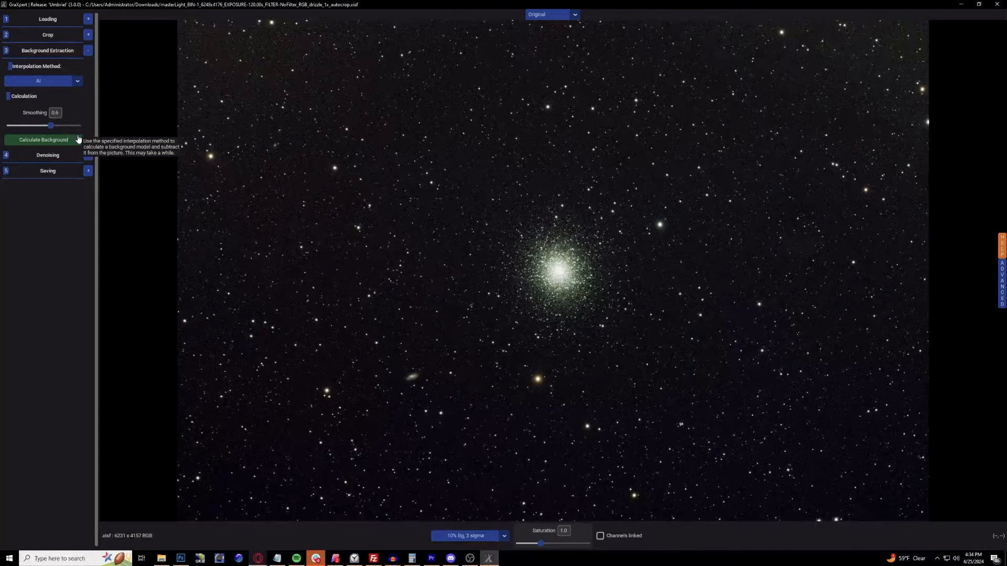
click(43, 139)
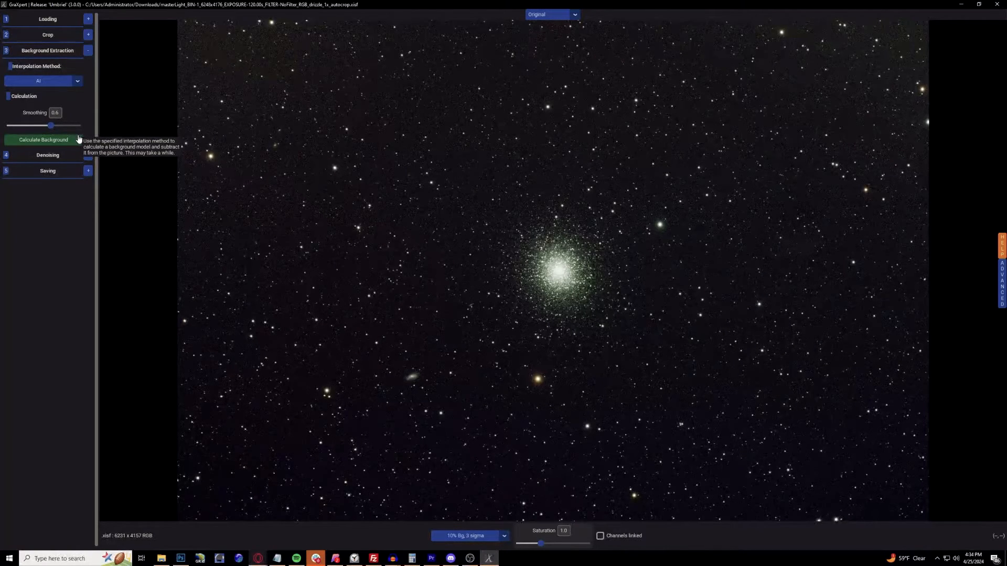
click(88, 155)
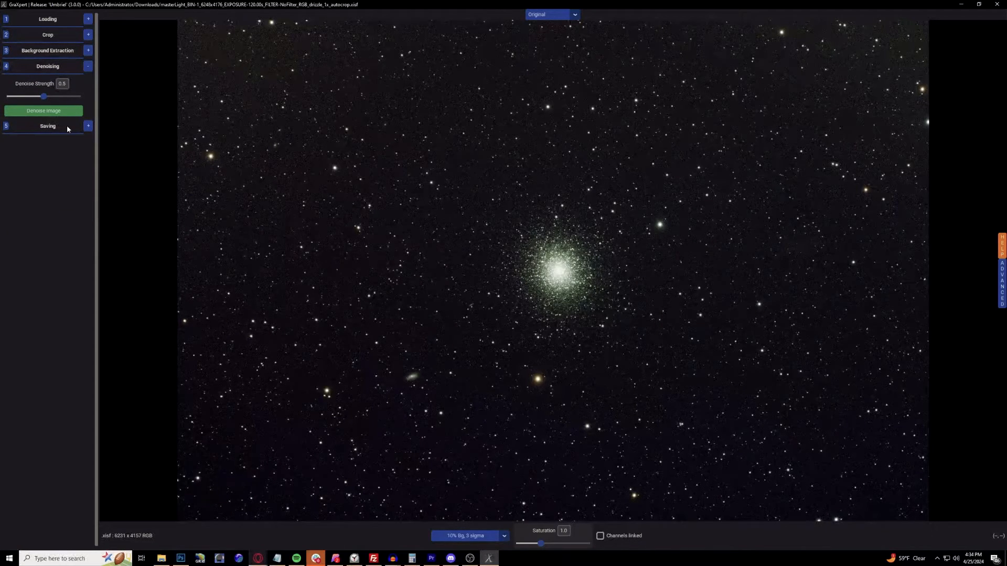
Show the denoising settings with strength left at 0.5
click(43, 110)
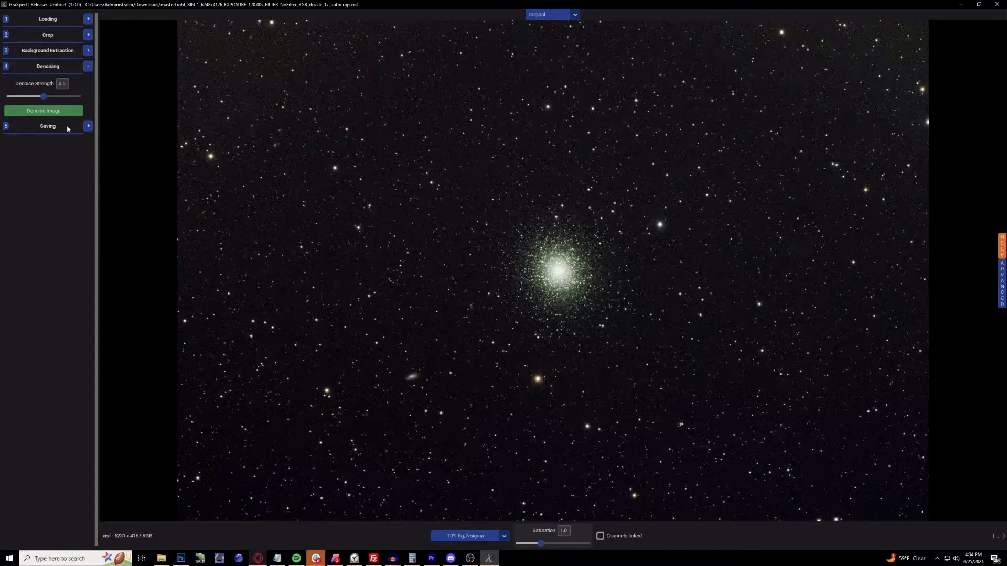
mouse_move(986, 287)
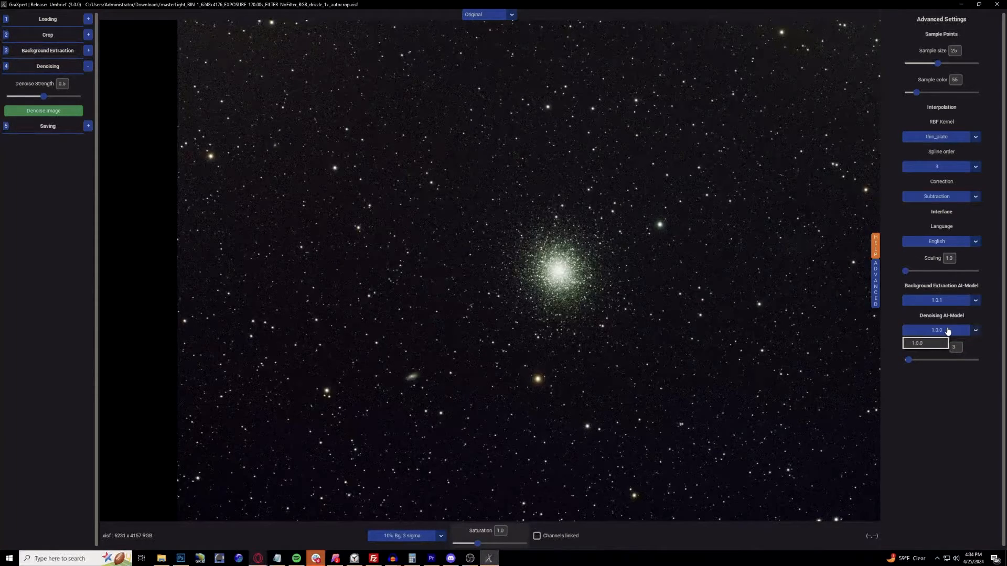
Select denoising AI model 1.0.0 and background extraction AI model 1.0.1, then minimise GraXpert
click(936, 330)
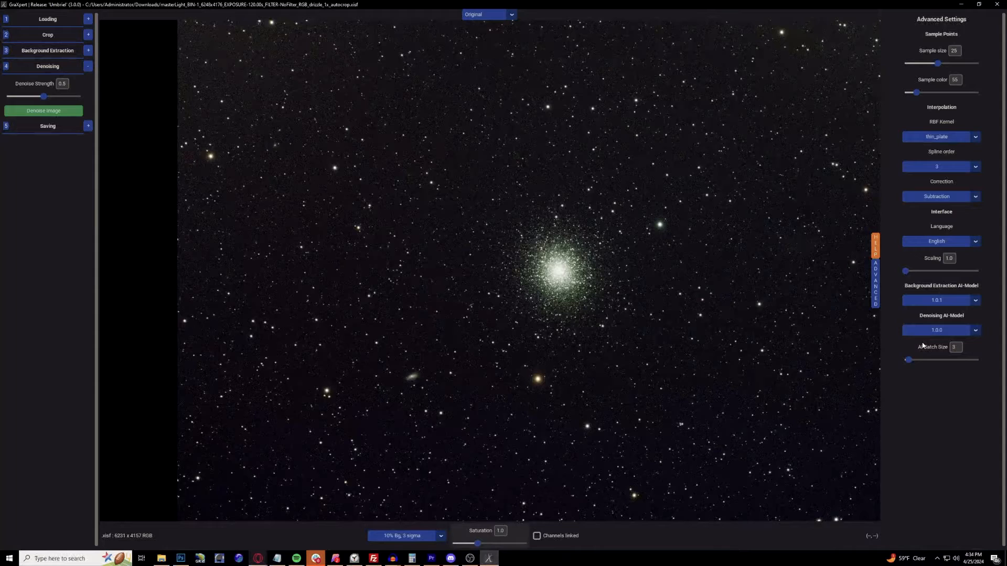
click(937, 300)
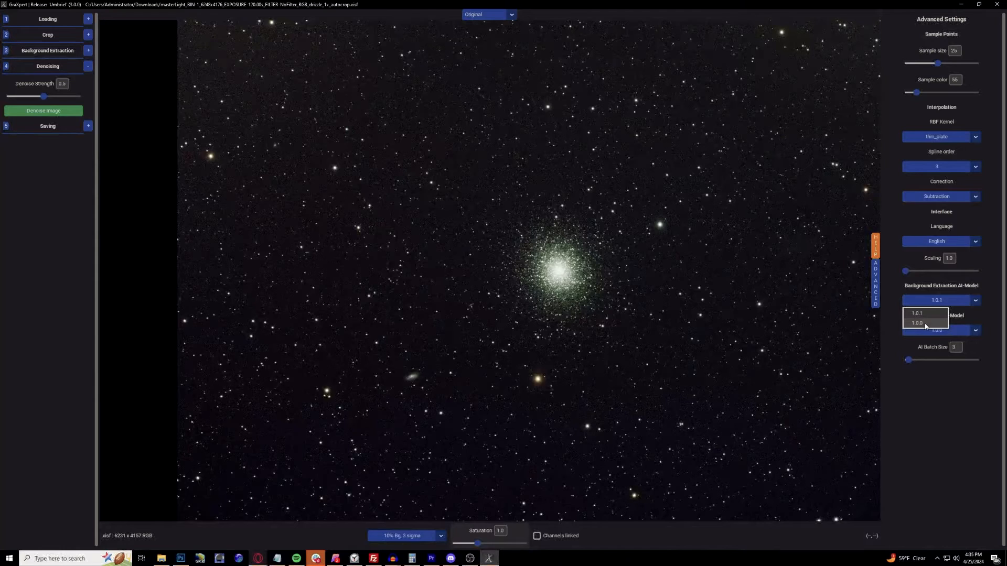
mouse_move(926, 317)
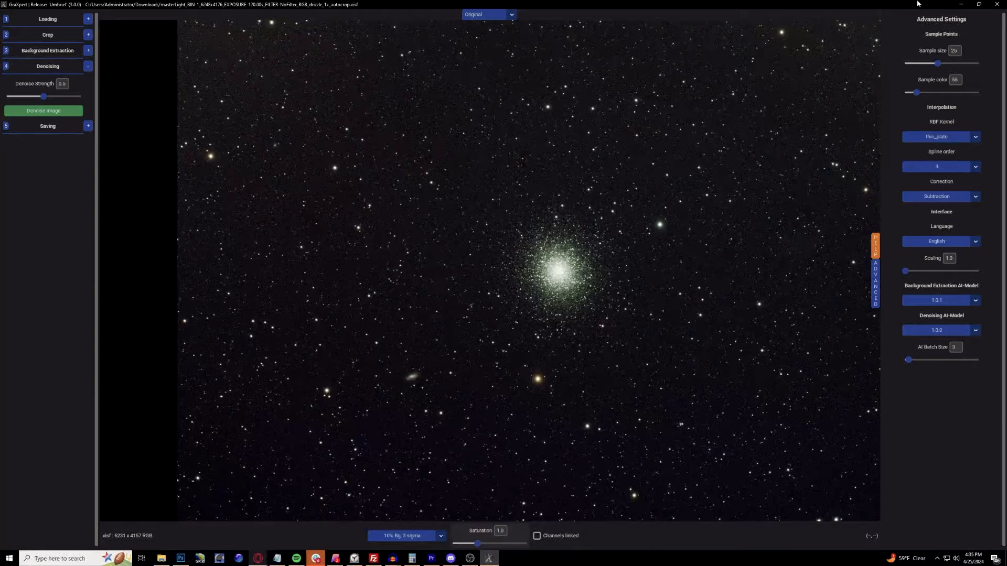
mouse_move(428, 86)
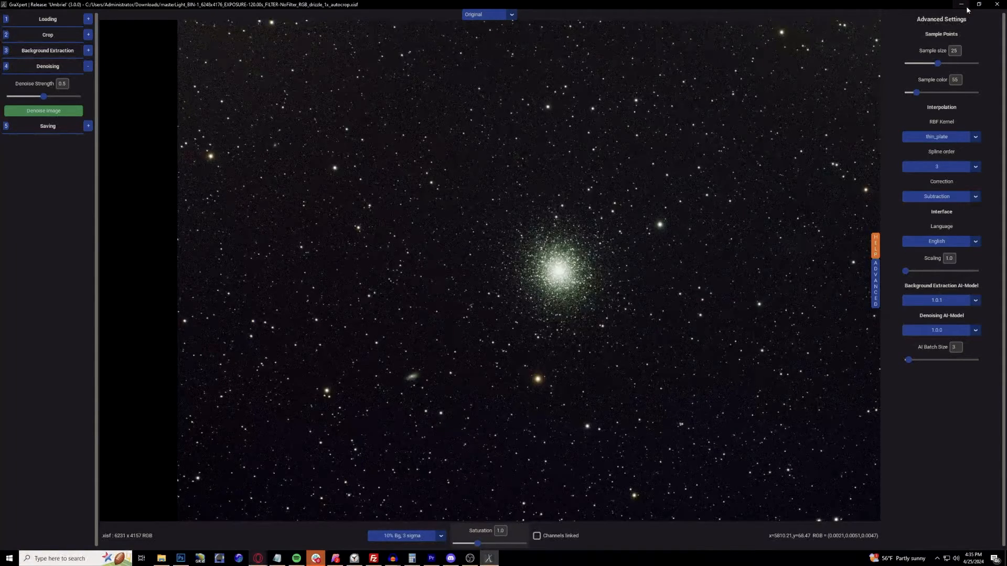
click(962, 4)
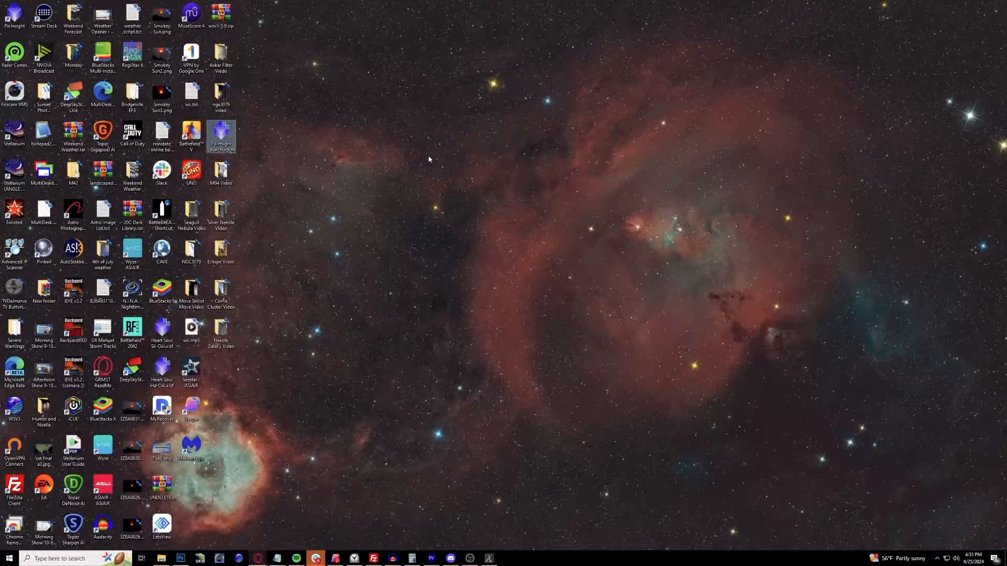
Launch PixInsight and open the masterLight autocrop image with its crop mask
double_click(221, 135)
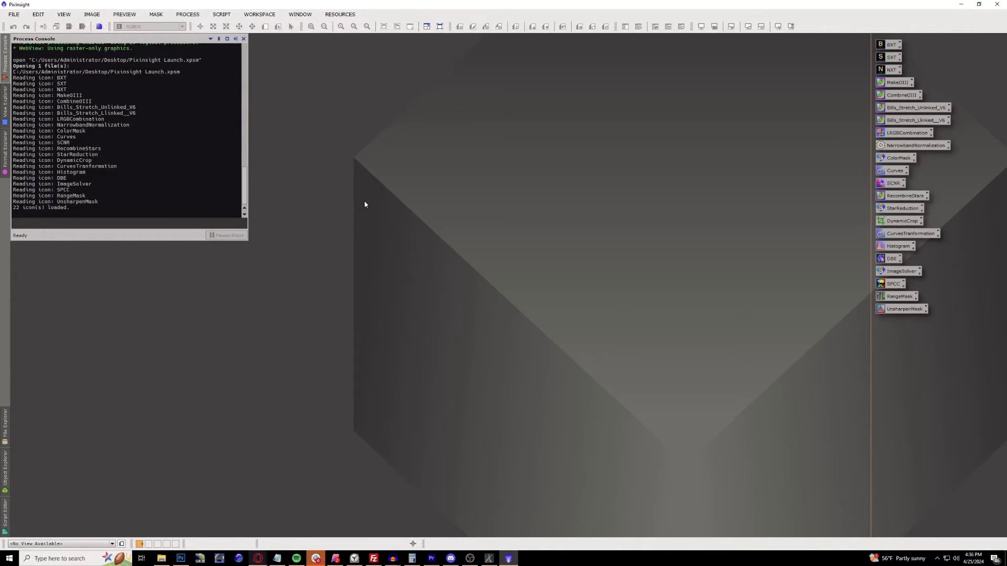
click(26, 26)
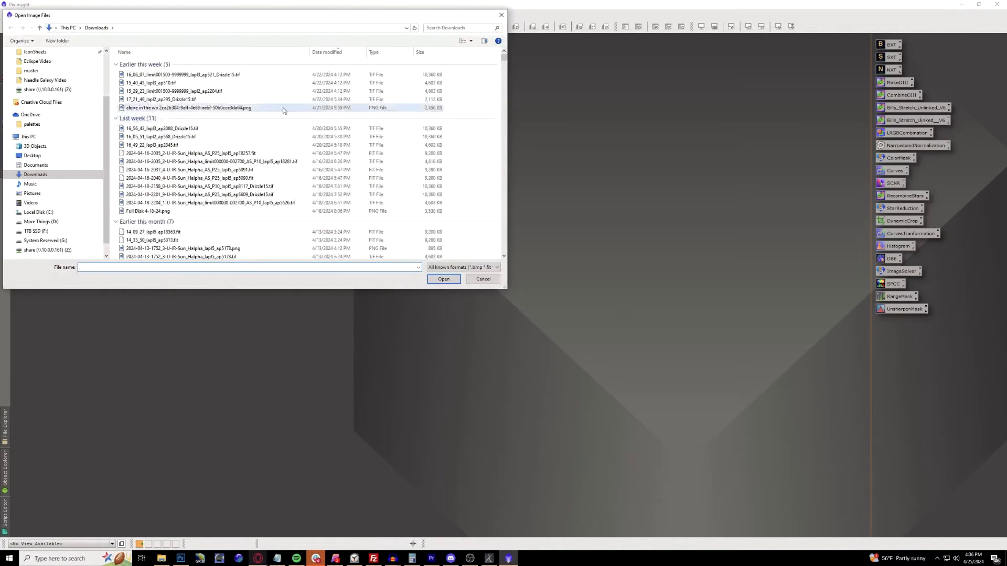
click(482, 279)
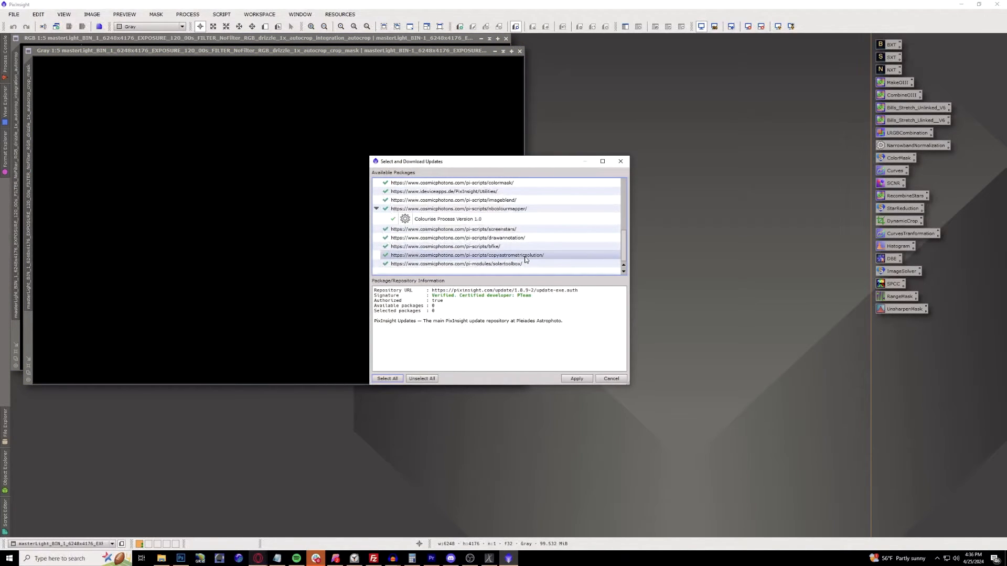
Review the Manage Repositories list, highlighting the BlurXTerminator and PixInsight Utilities entries
scroll(down, 3)
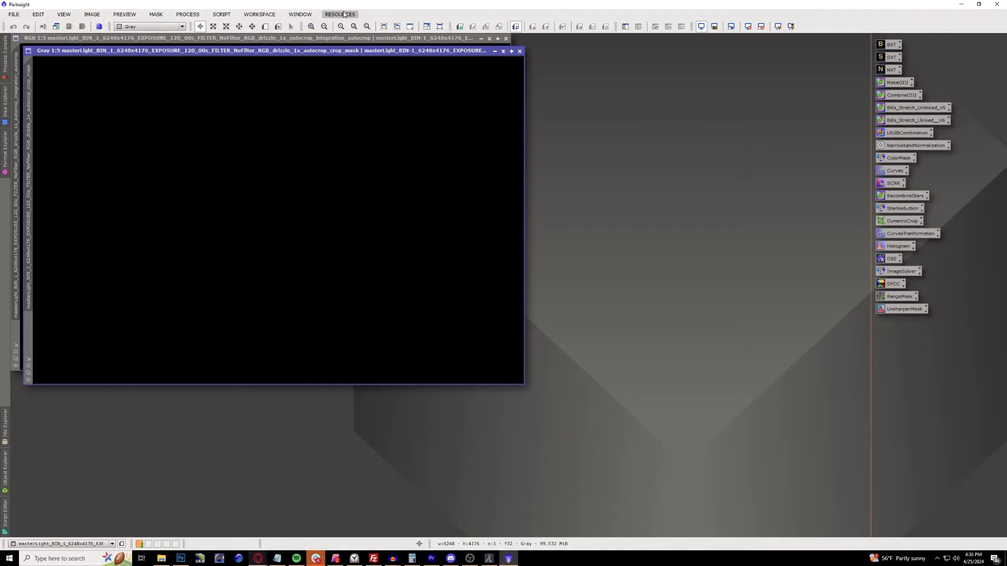
click(338, 14)
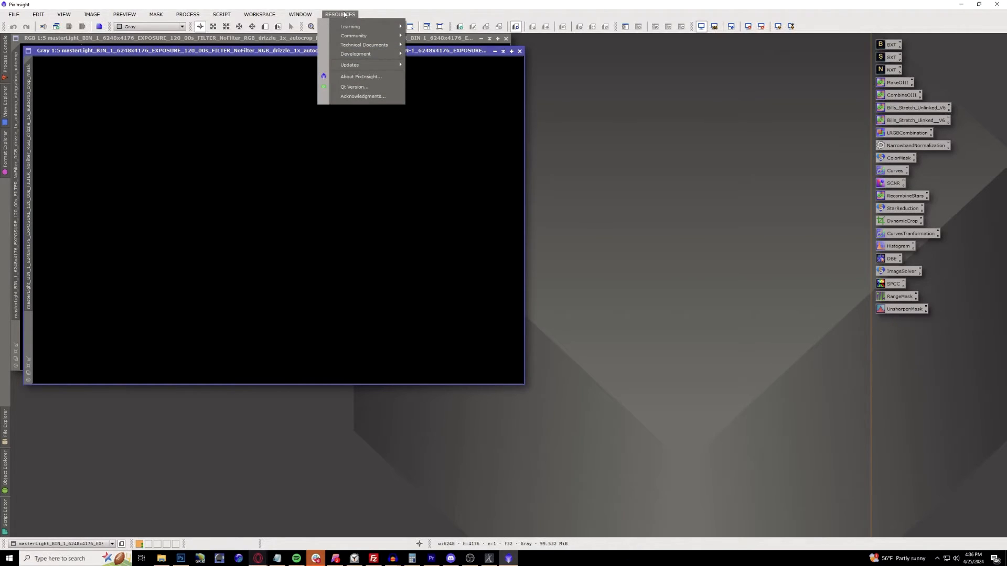
mouse_move(351, 64)
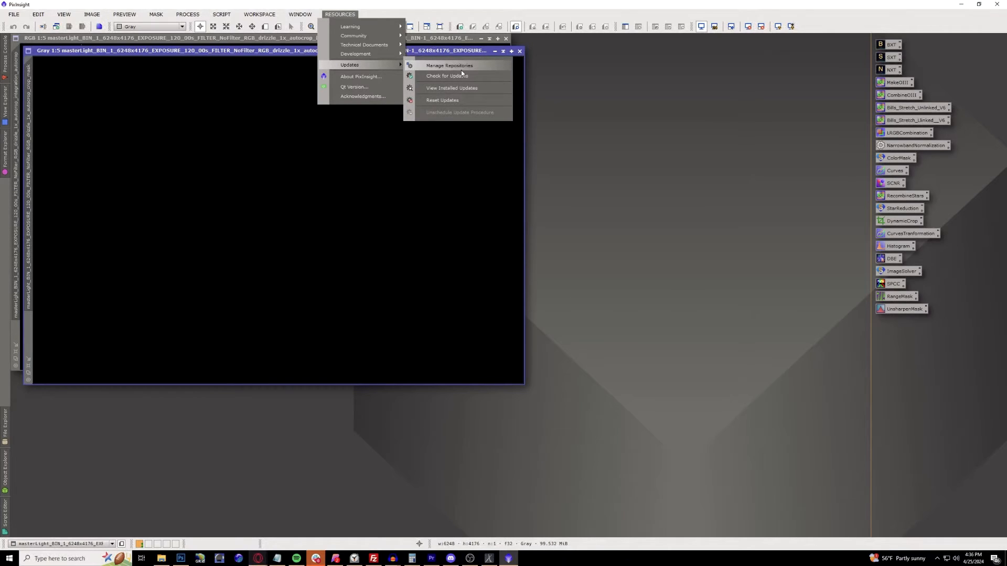
click(448, 65)
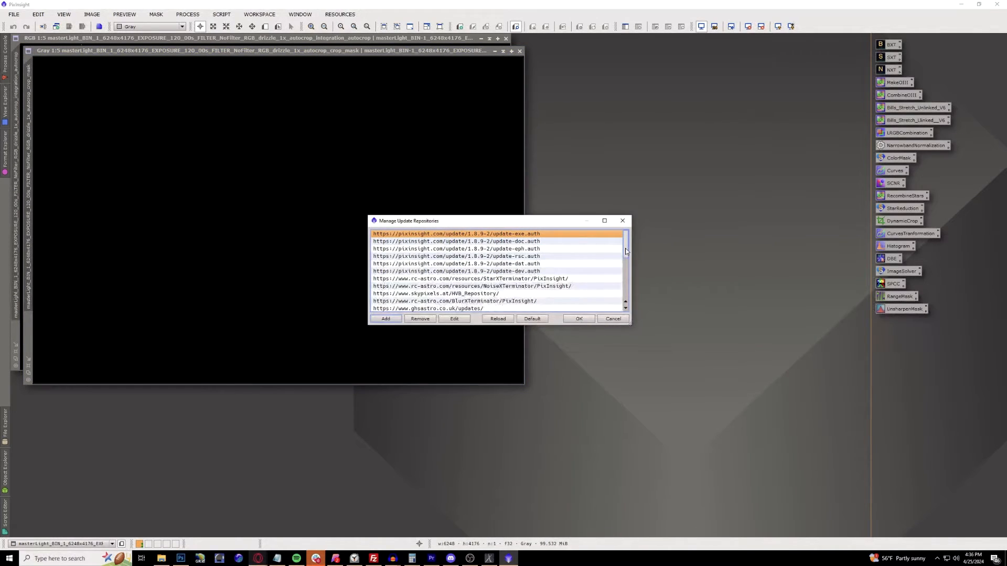
scroll(down, 3)
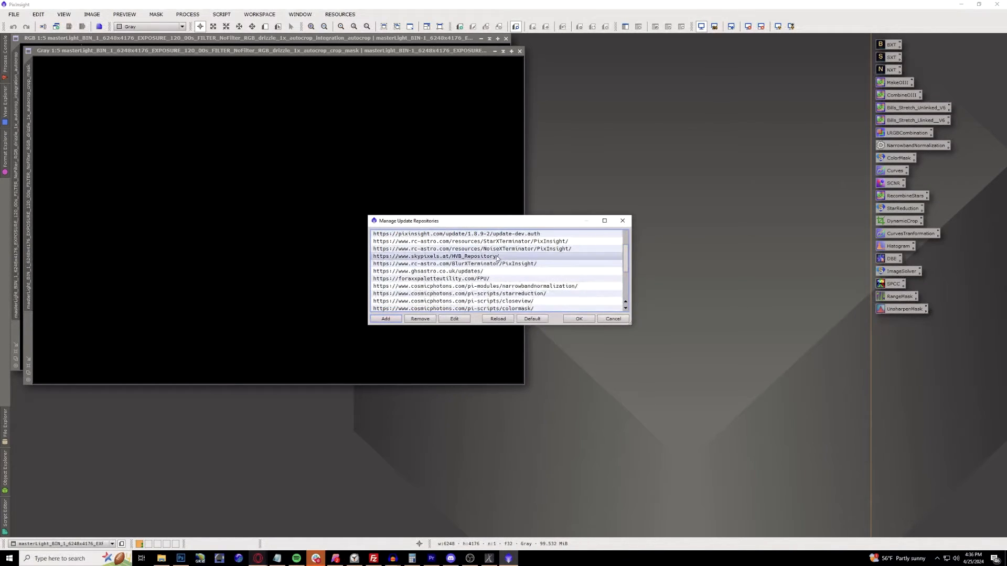
click(454, 263)
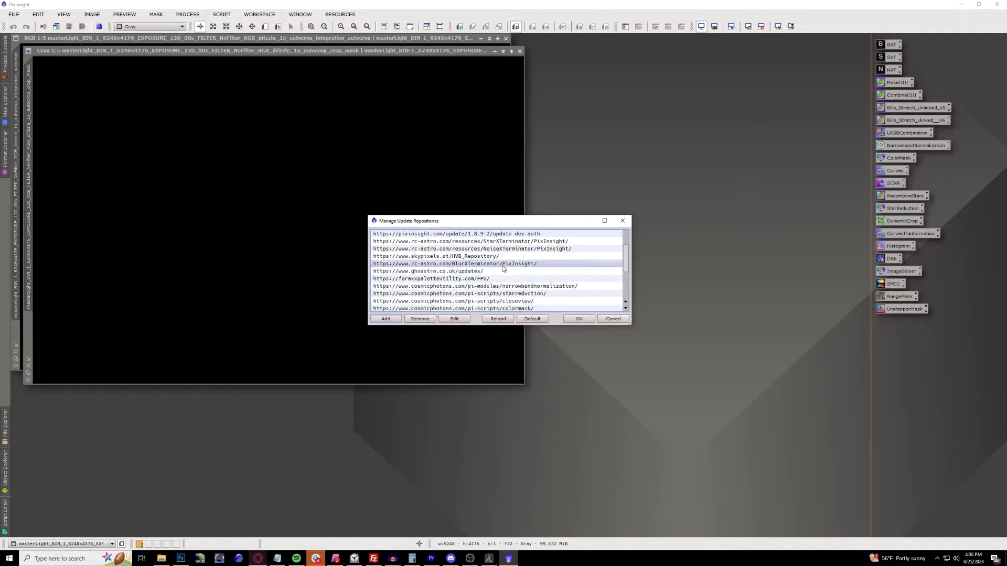
scroll(down, 3)
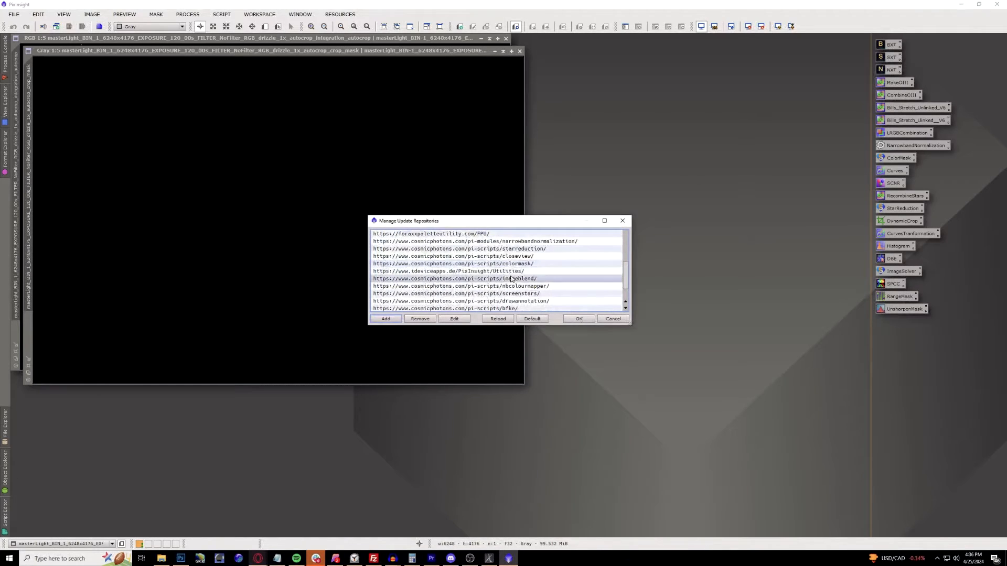
click(454, 270)
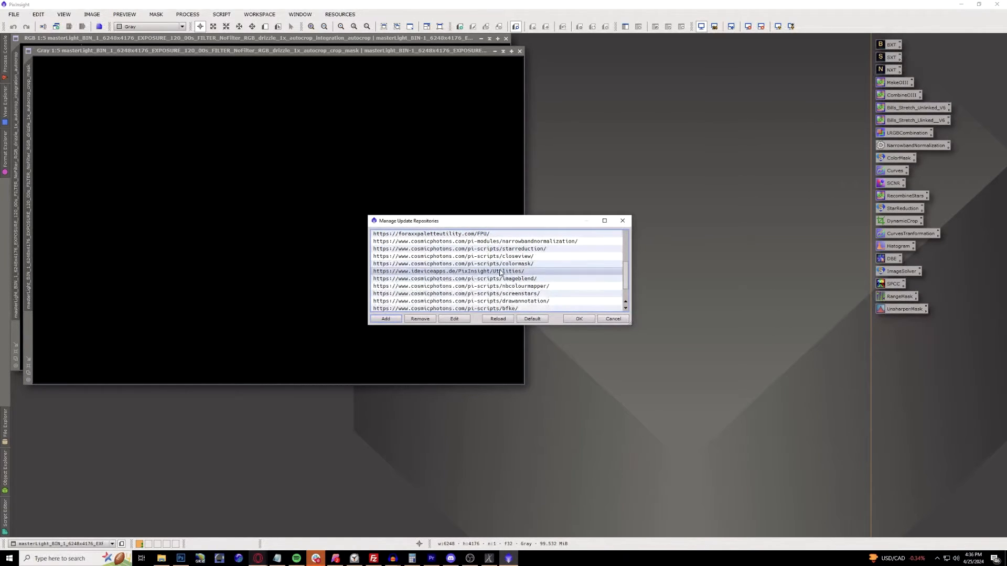
mouse_move(497, 270)
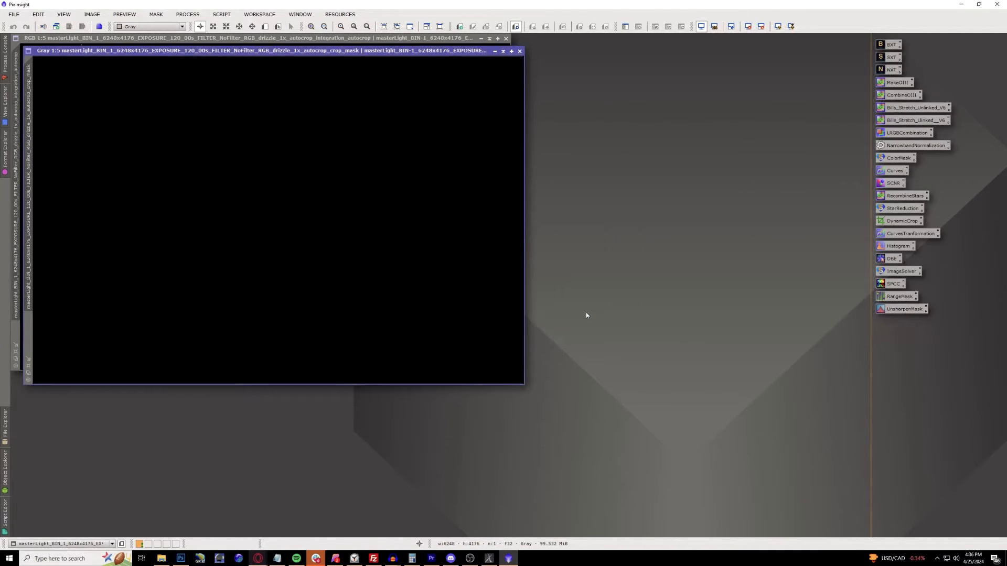
Run Check for Updates and close the download list without installing anything
click(340, 14)
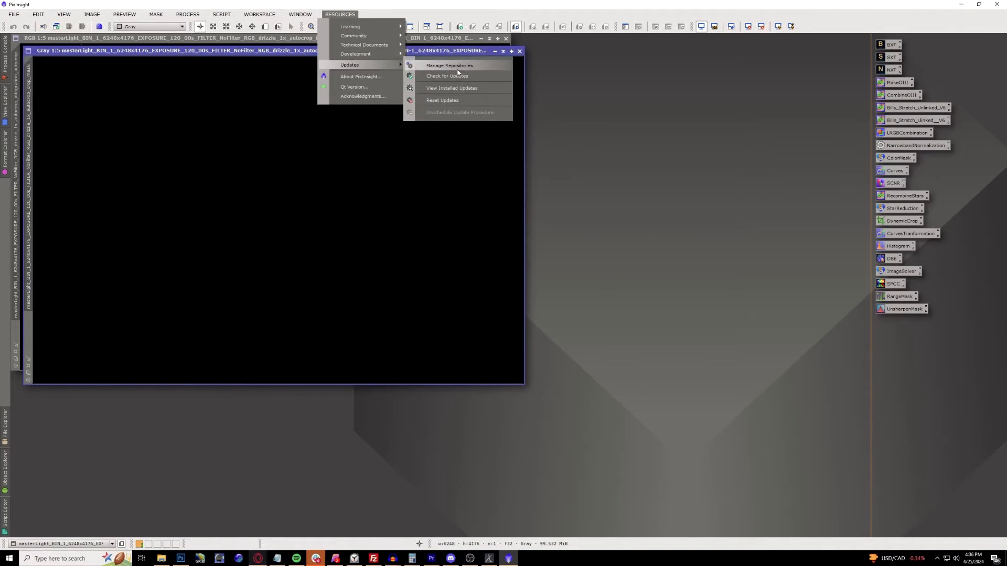
click(447, 75)
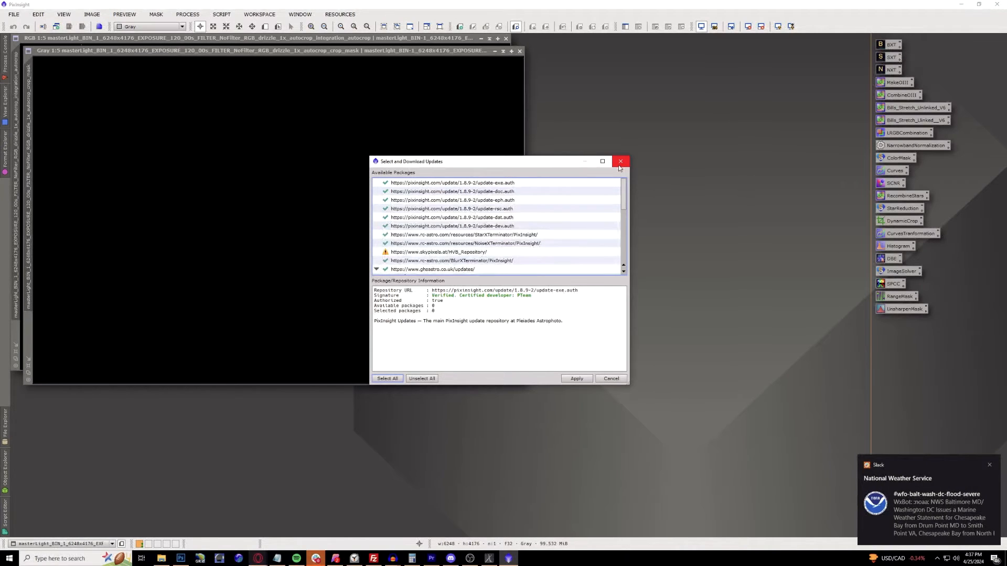
click(620, 162)
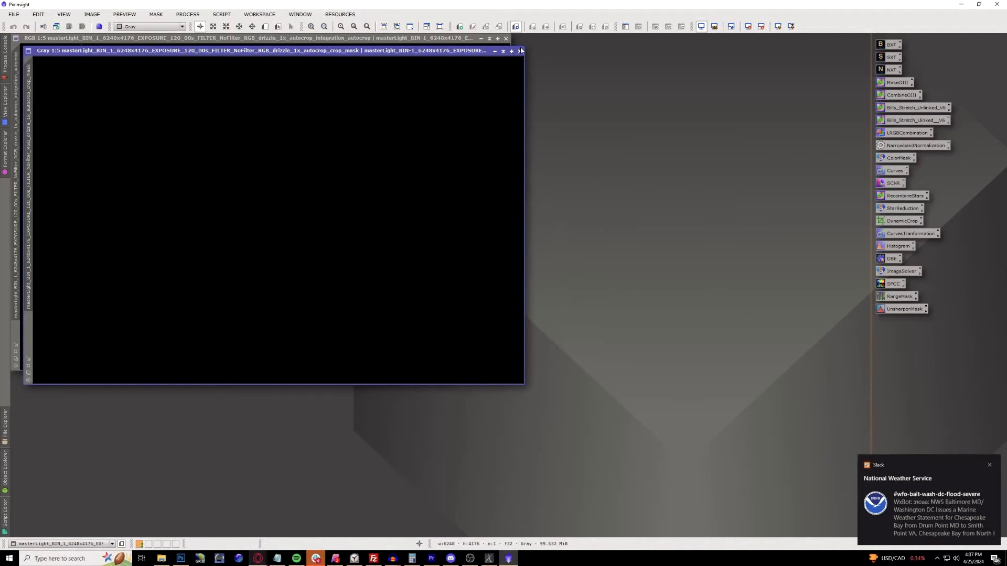
Close the crop mask window and launch the GraXpert script from Script > Toolbox
click(29, 26)
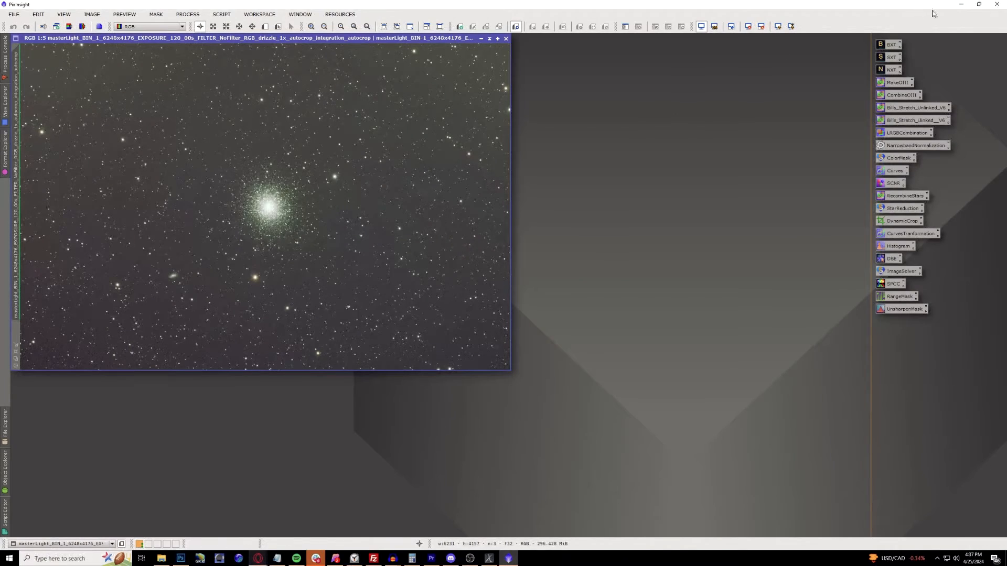
mouse_move(275, 311)
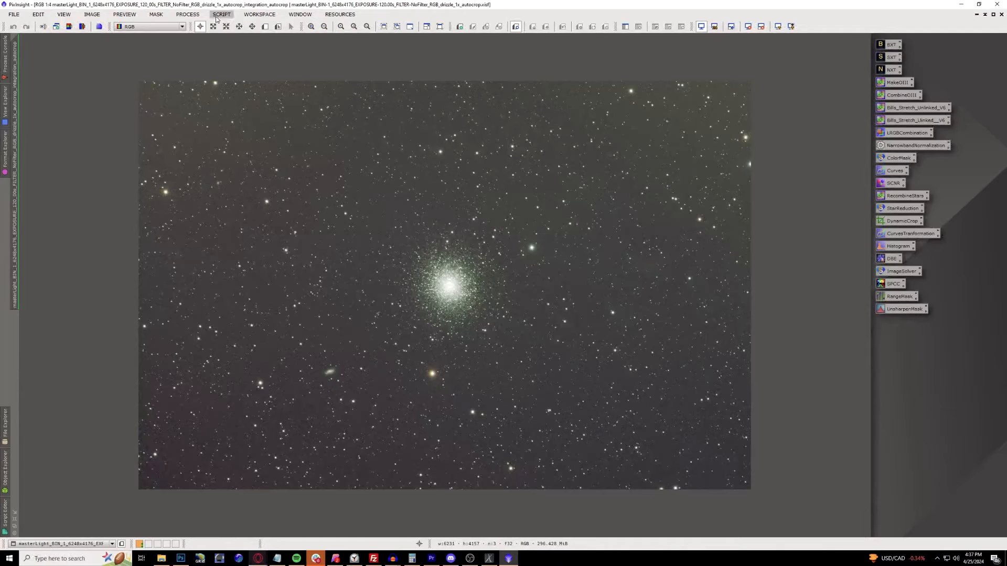
click(221, 14)
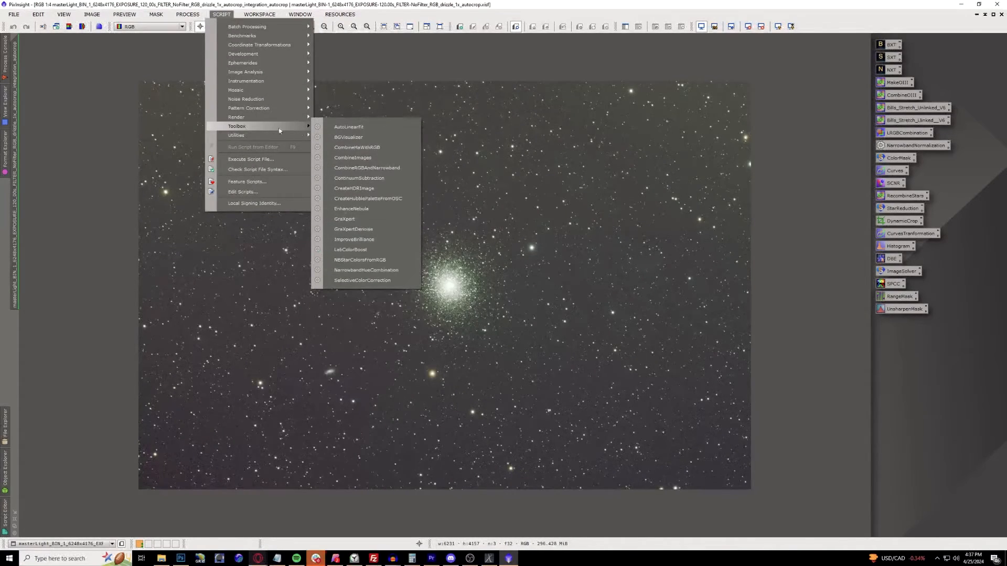
click(344, 218)
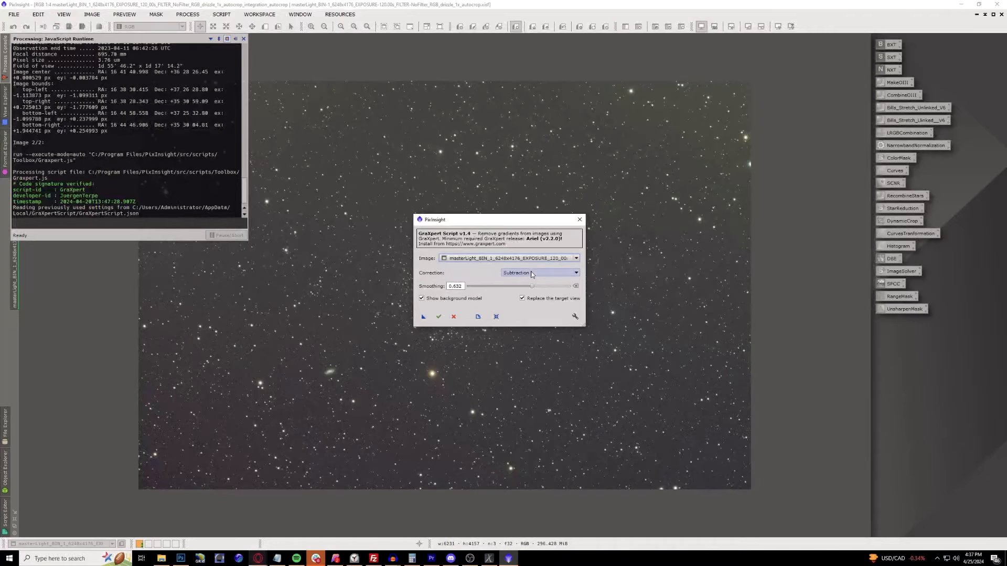
Drag the GraXpert Smoothing slider down to 0.605
drag(531, 286, 529, 285)
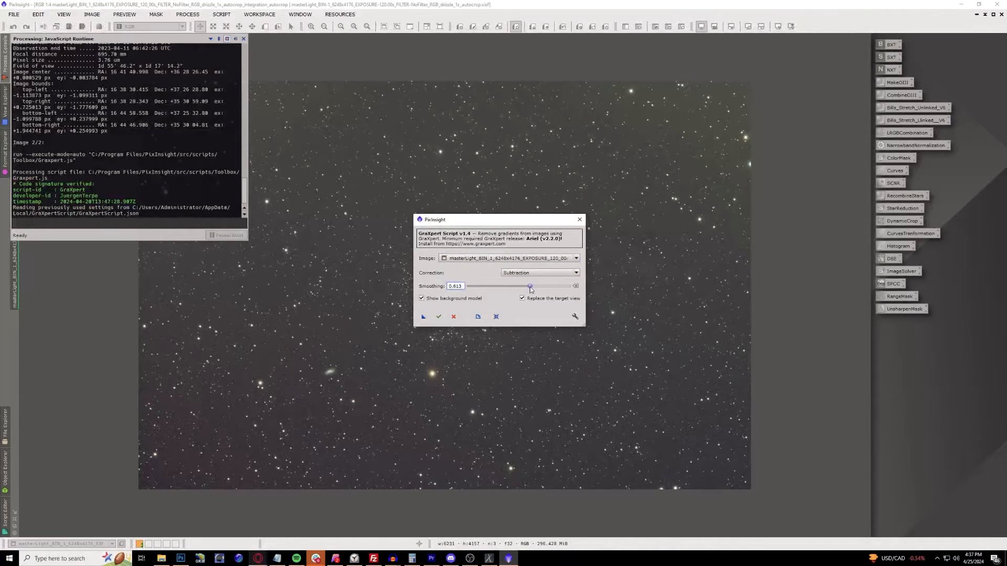
drag(530, 285, 526, 286)
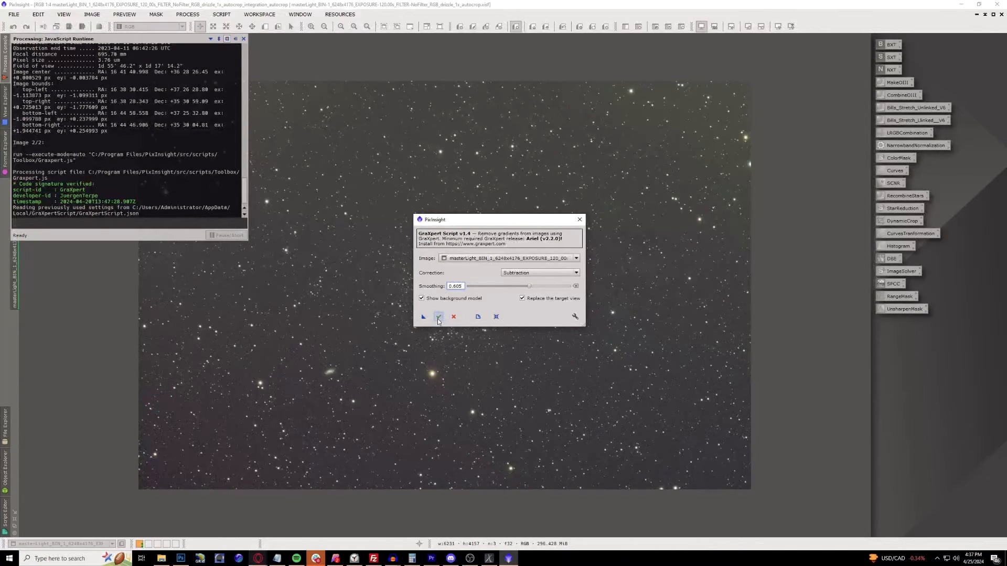
mouse_move(439, 317)
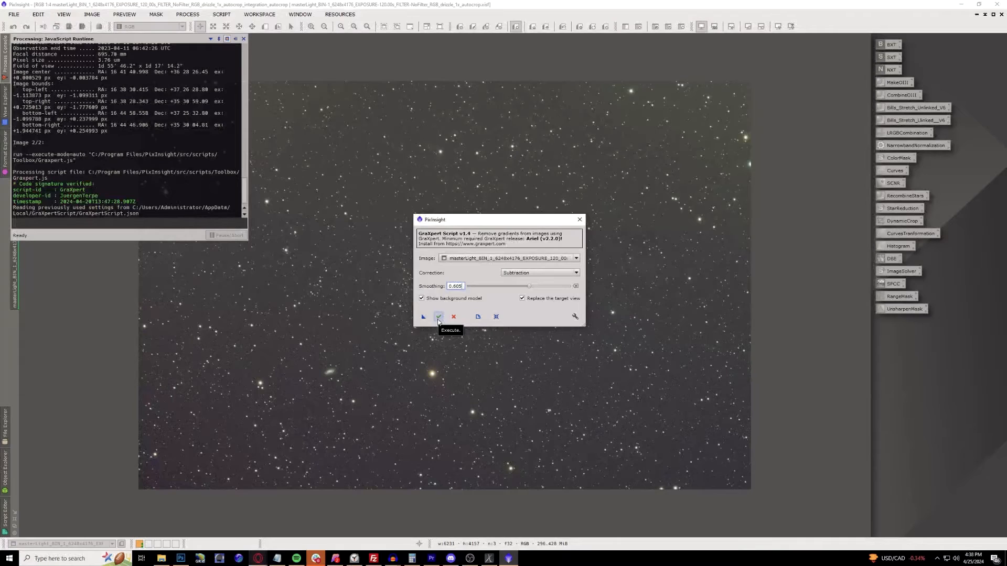
mouse_move(544, 321)
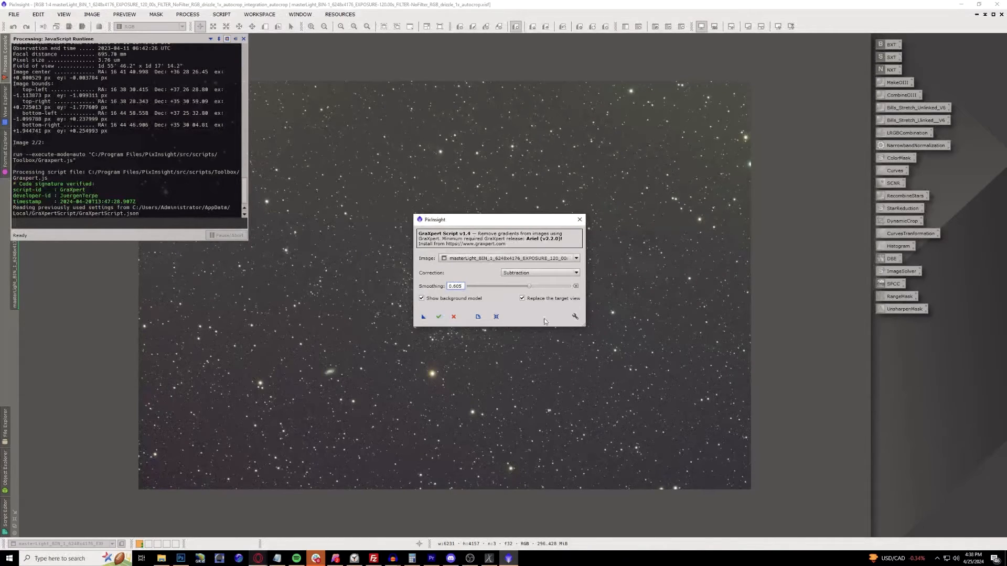
mouse_move(574, 316)
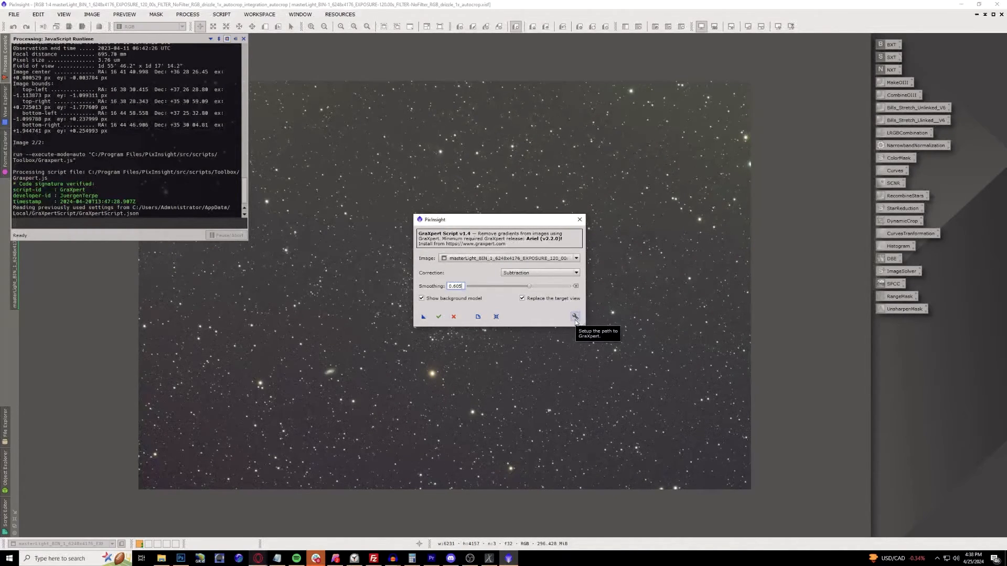
Let the script auto-locate GraXpert and execute background subtraction on the M13 image, showing the model
click(574, 316)
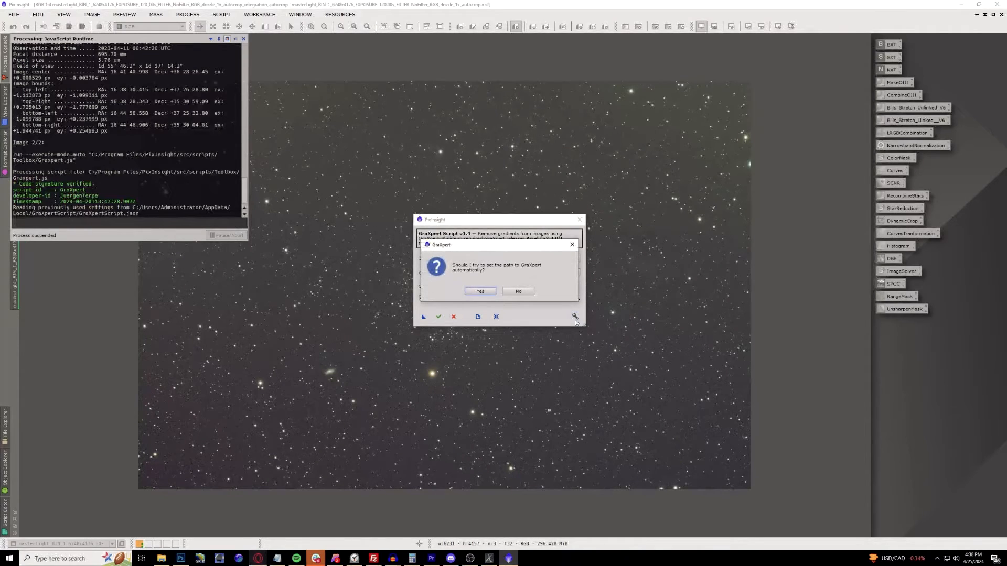
mouse_move(491, 272)
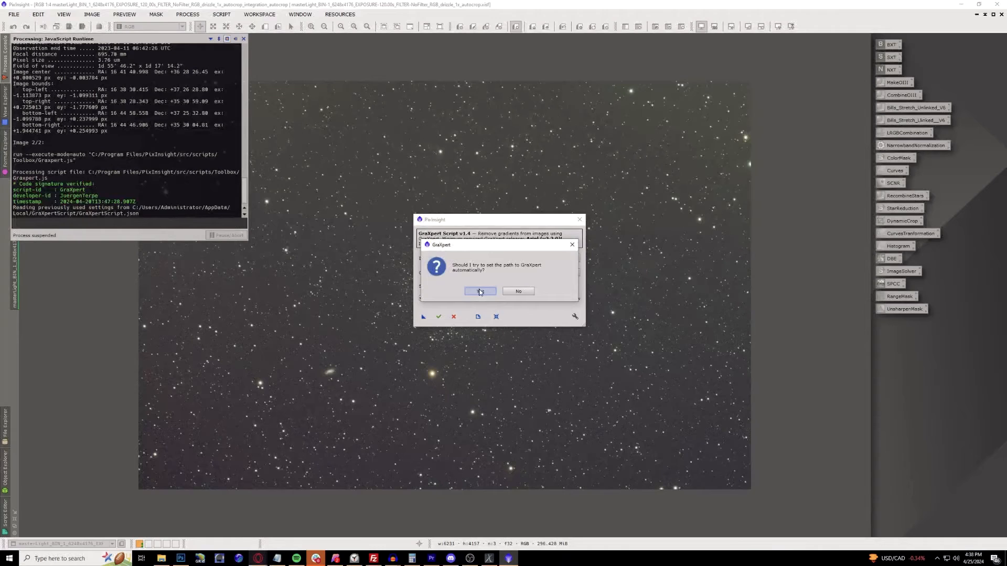
click(479, 291)
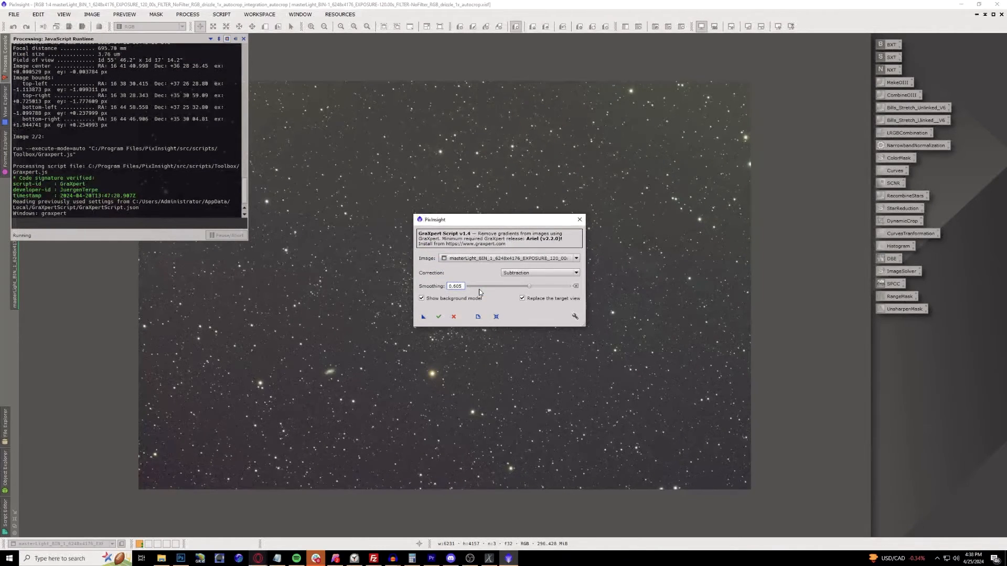
mouse_move(474, 303)
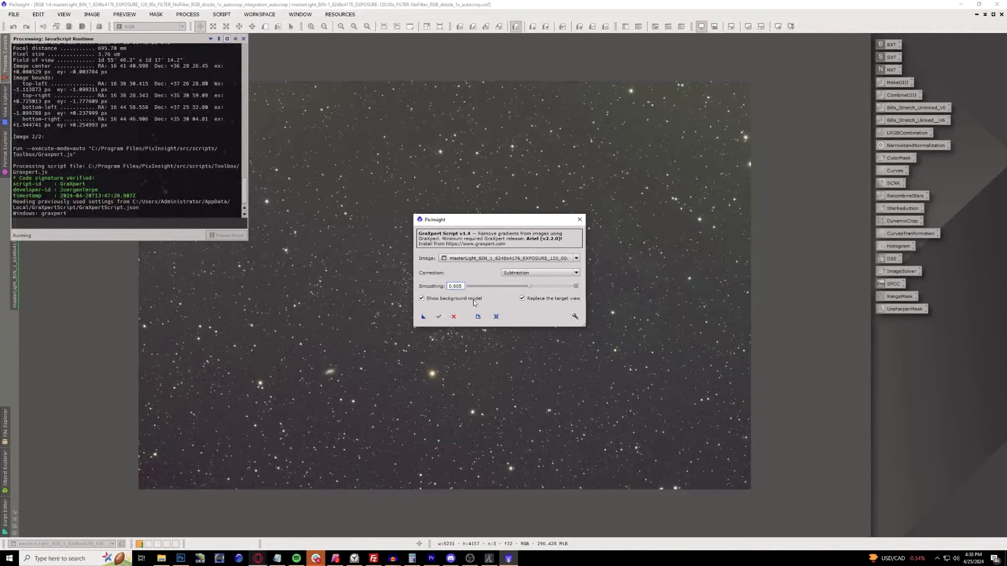
click(438, 315)
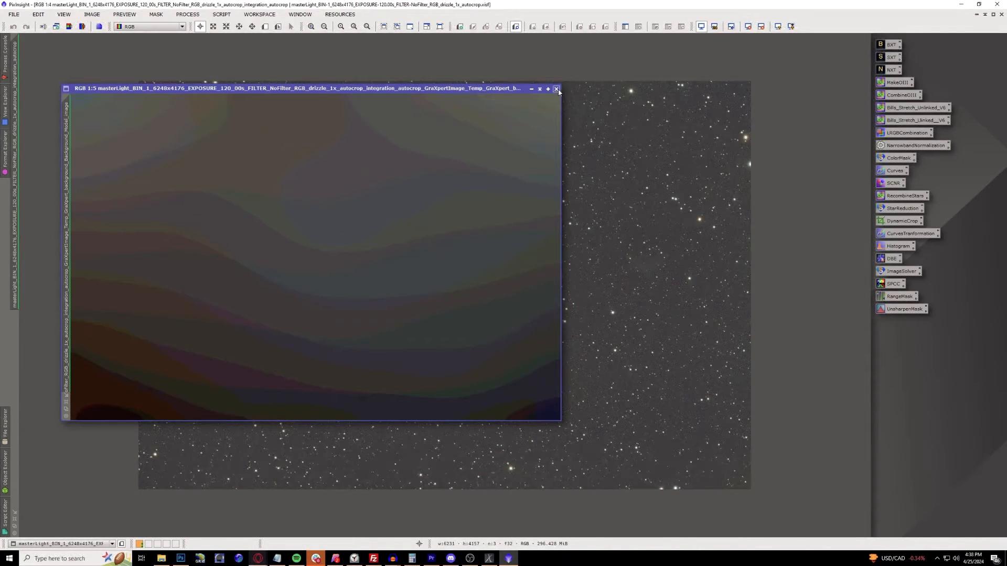
Close the background model and toggle the STF AutoStretch until M13 shows natural colours
click(548, 88)
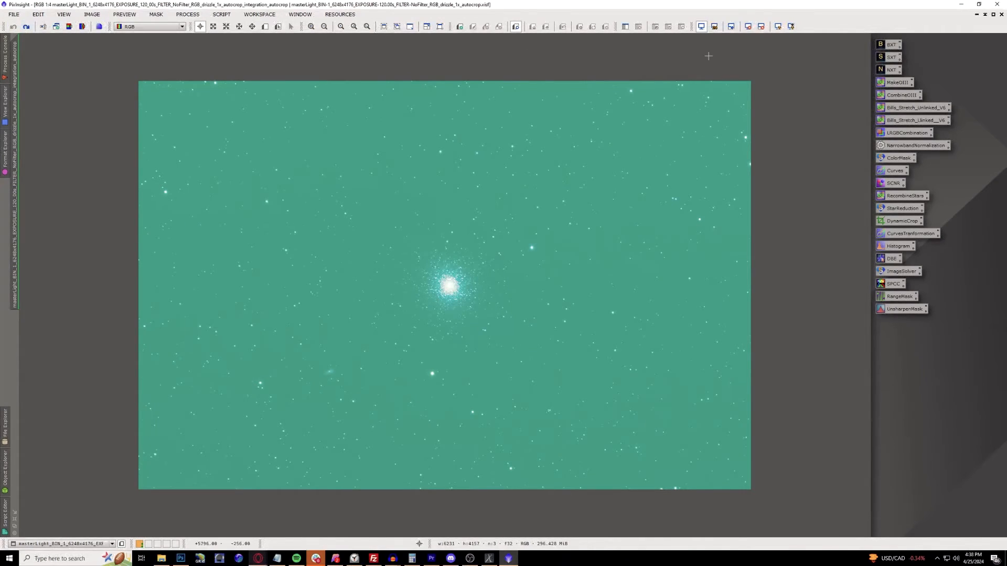
click(776, 26)
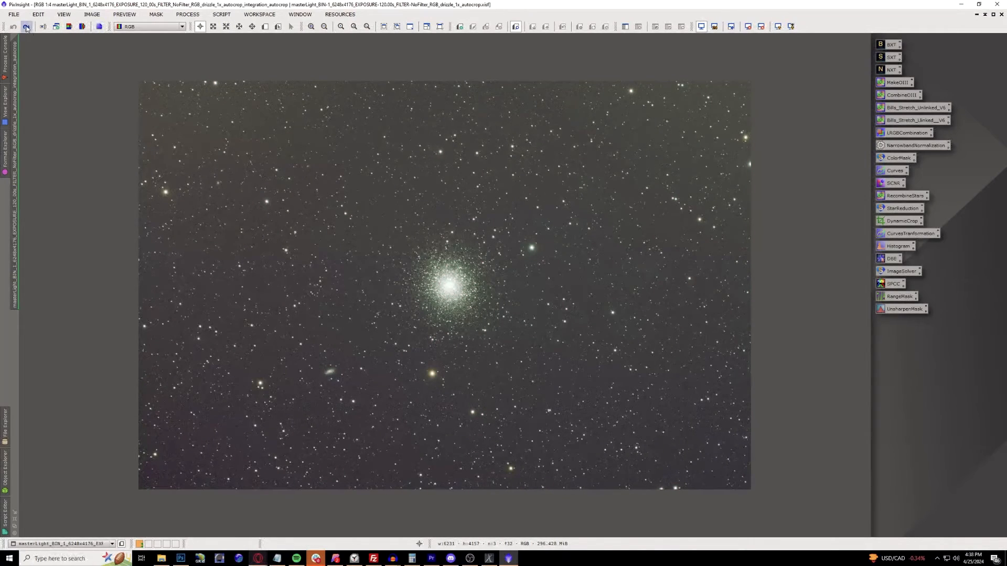
click(776, 27)
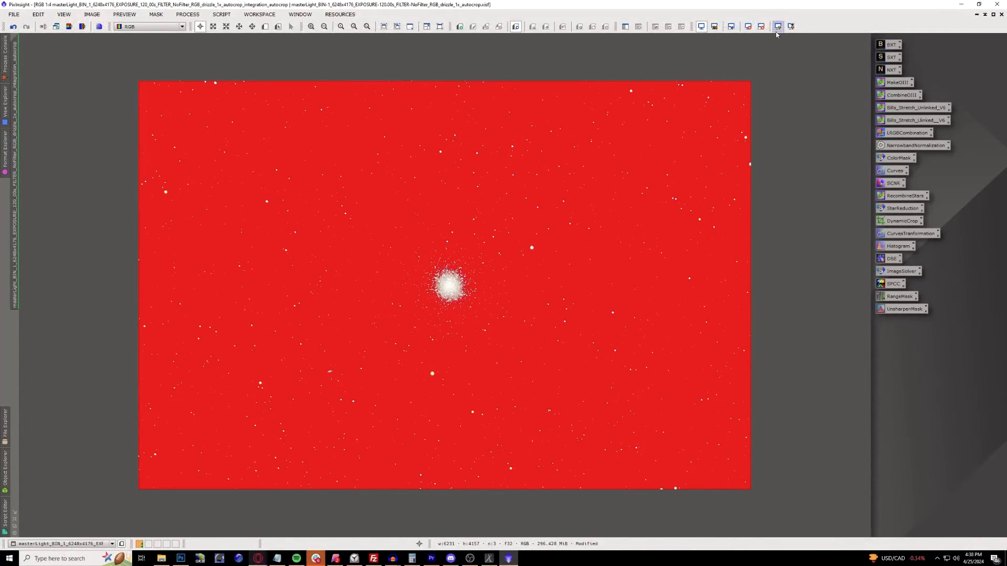
click(777, 26)
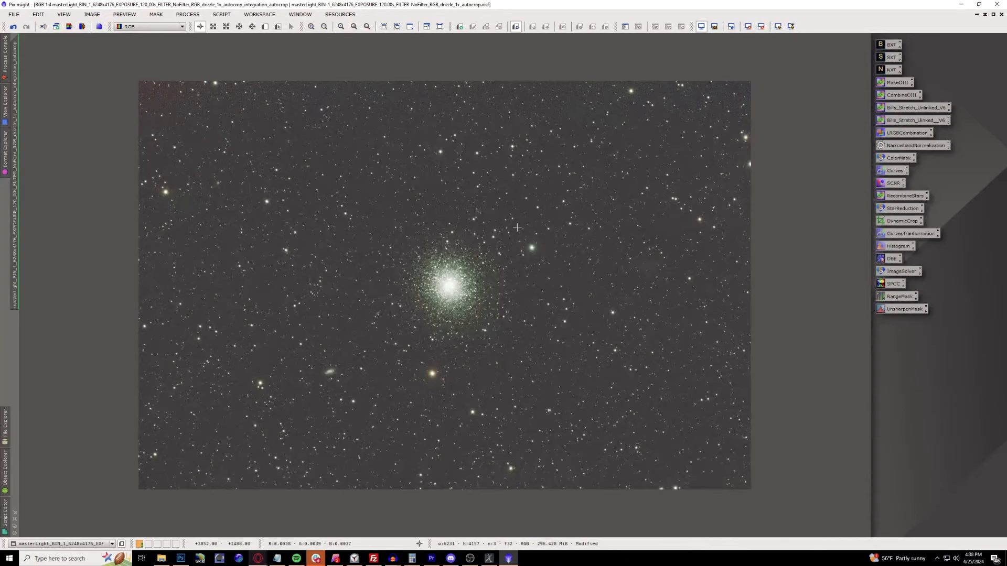
mouse_move(497, 217)
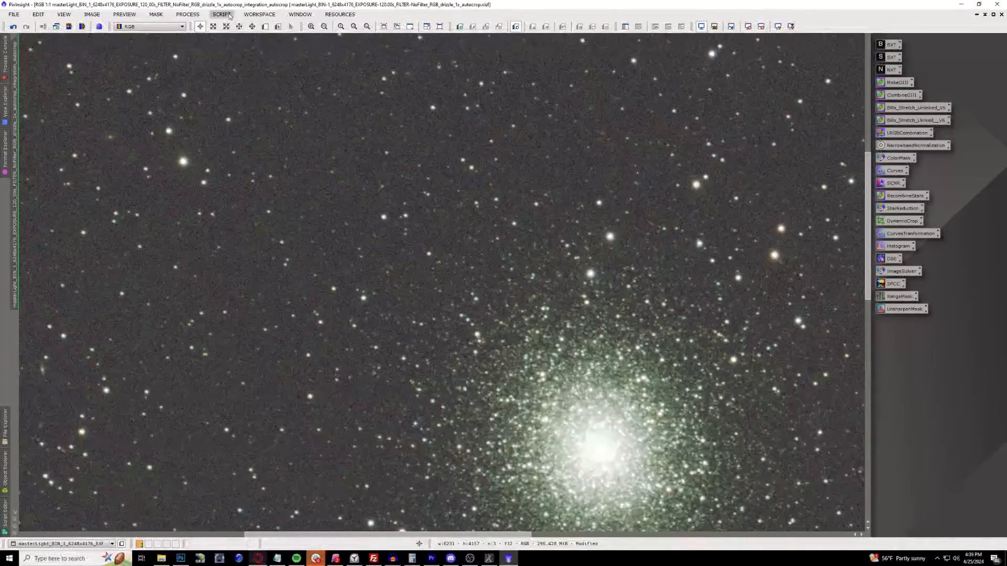
Run the GraXpertDenoise script from Script > Toolbox on M13 at strength 0.802
click(221, 14)
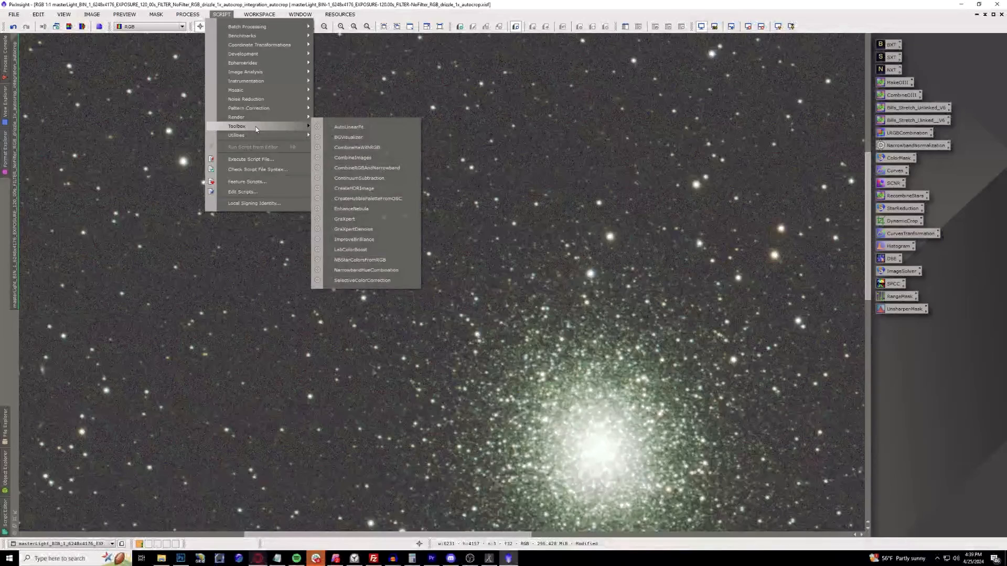
mouse_move(353, 239)
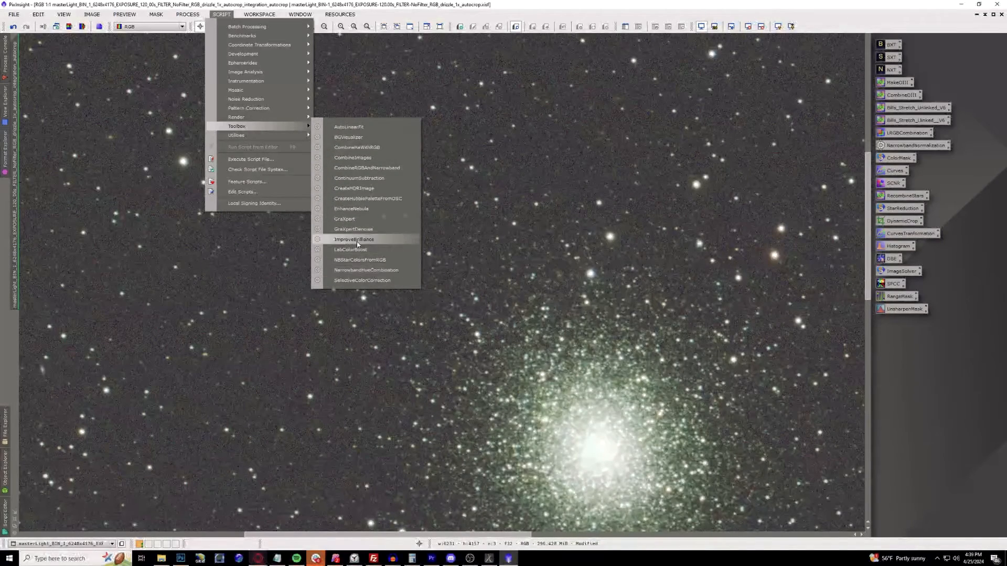
click(353, 230)
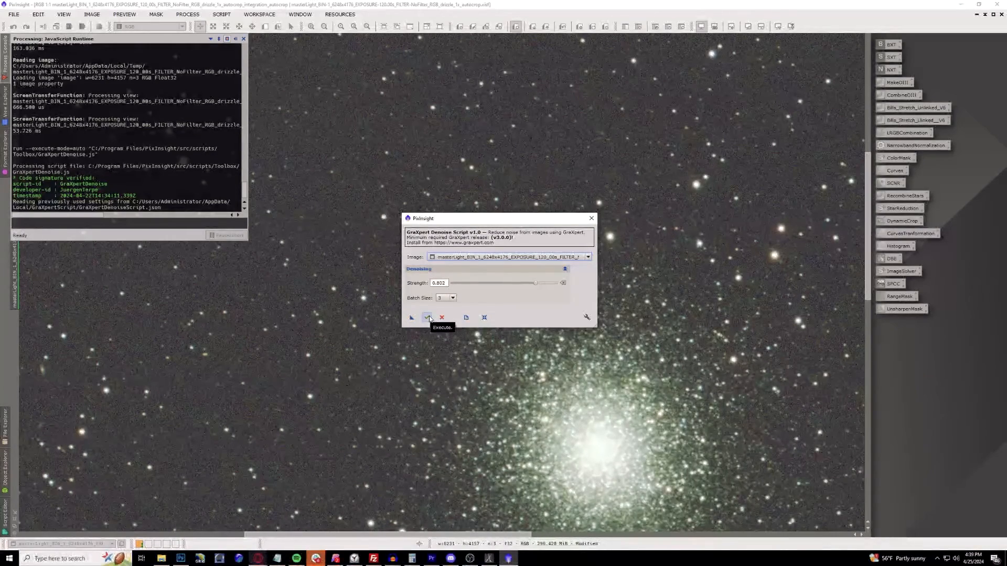
click(429, 317)
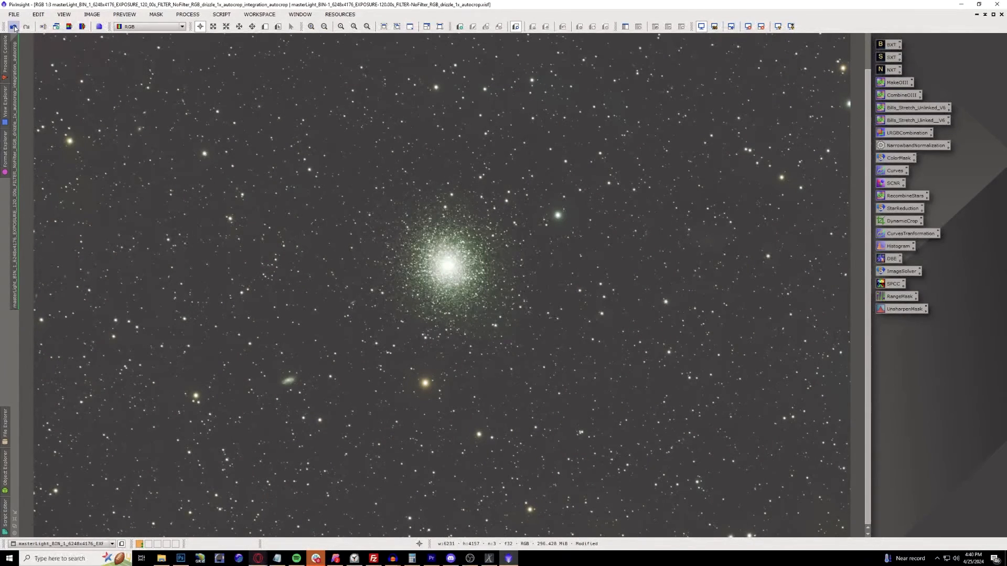
mouse_move(14, 26)
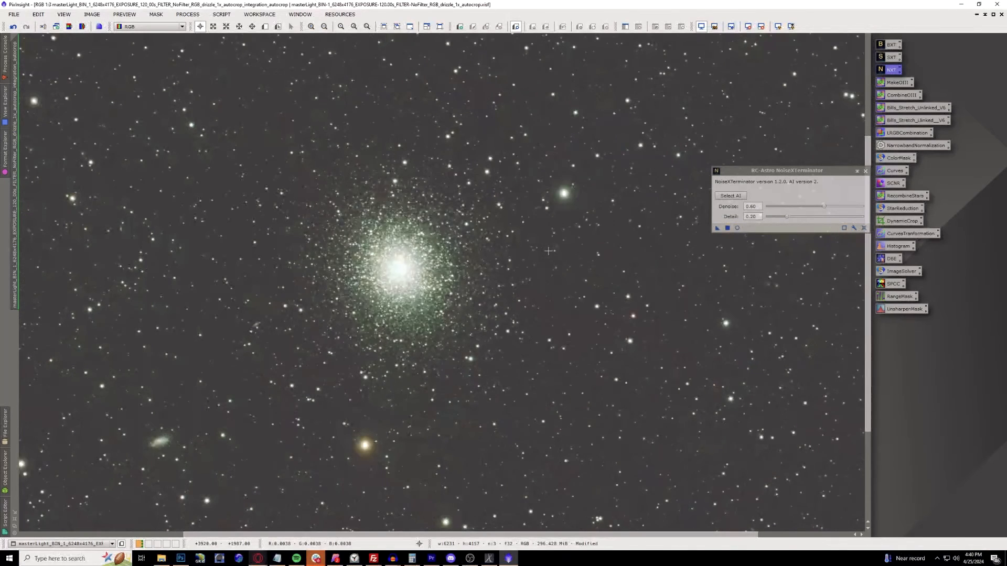
Float and fit the M13 window, then duplicate it with the identifier noisext
click(354, 26)
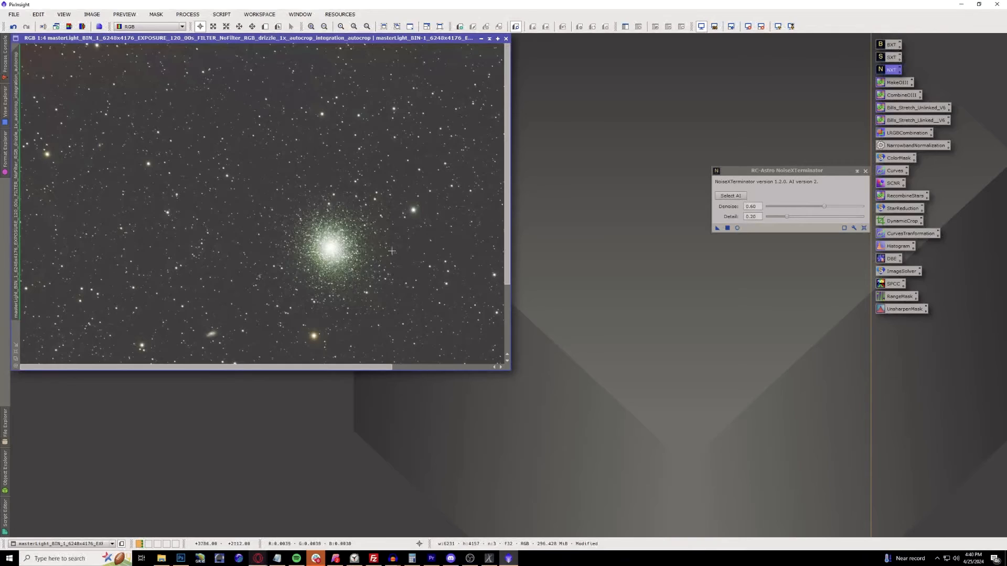
click(323, 27)
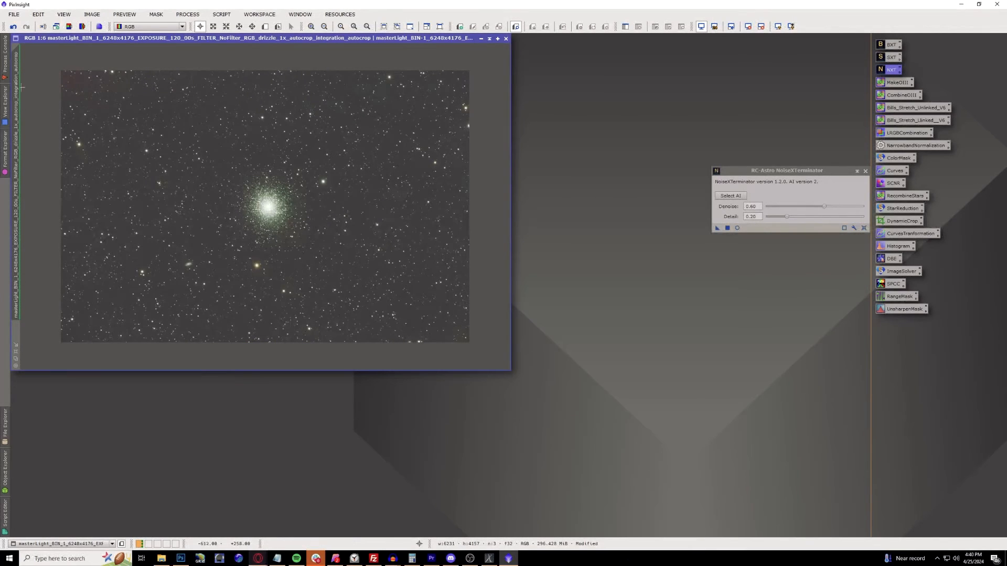
text(noisext)
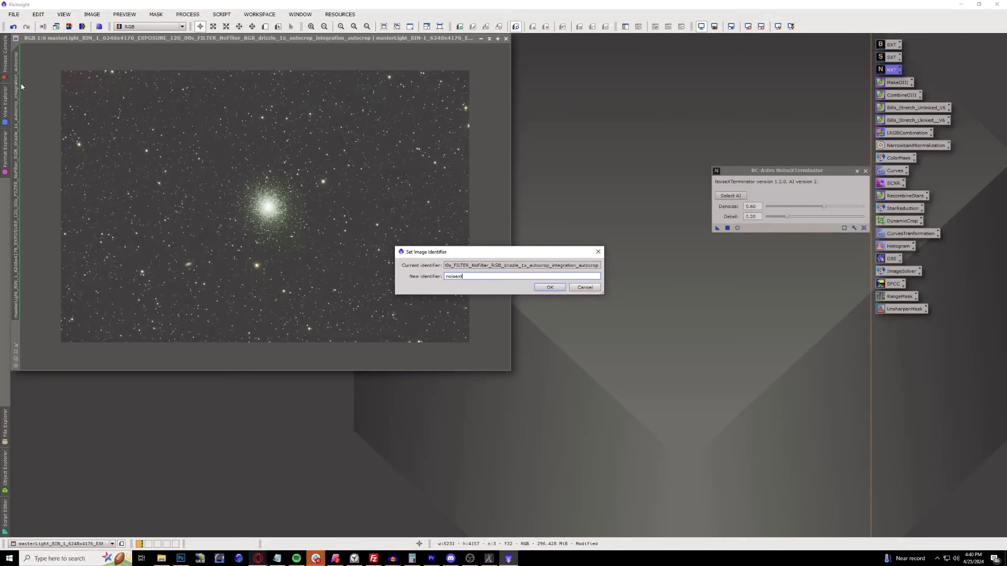
click(548, 287)
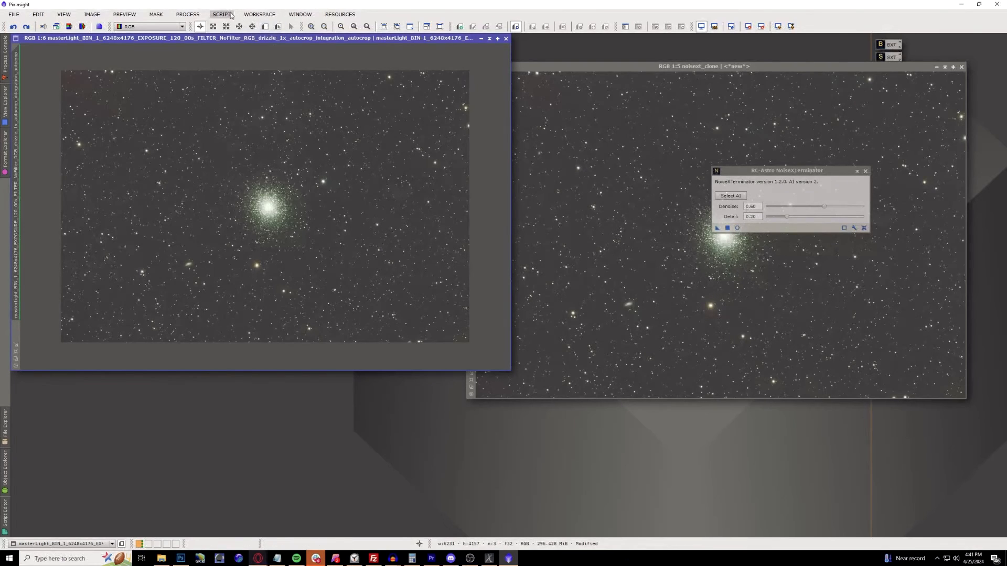
click(221, 13)
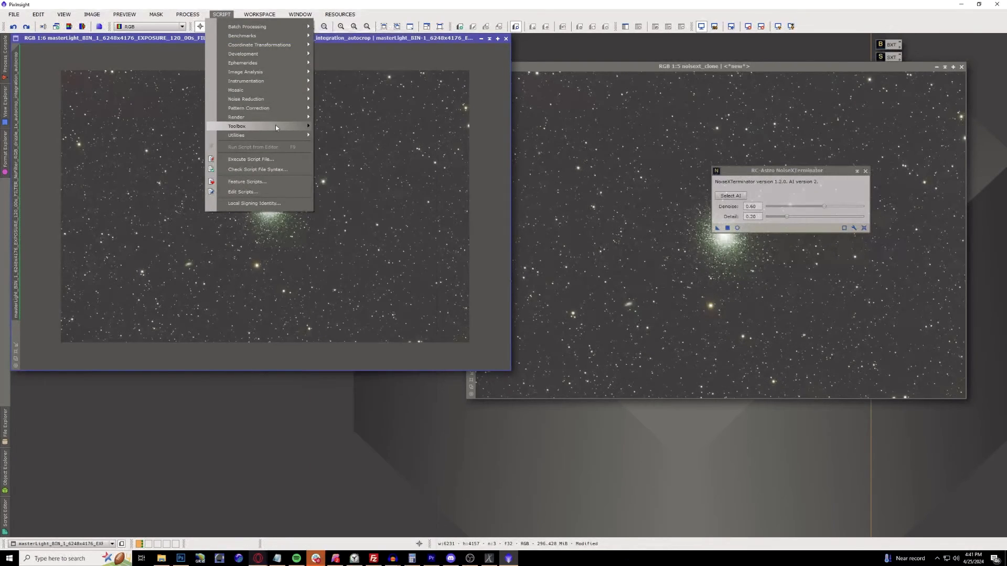
click(369, 233)
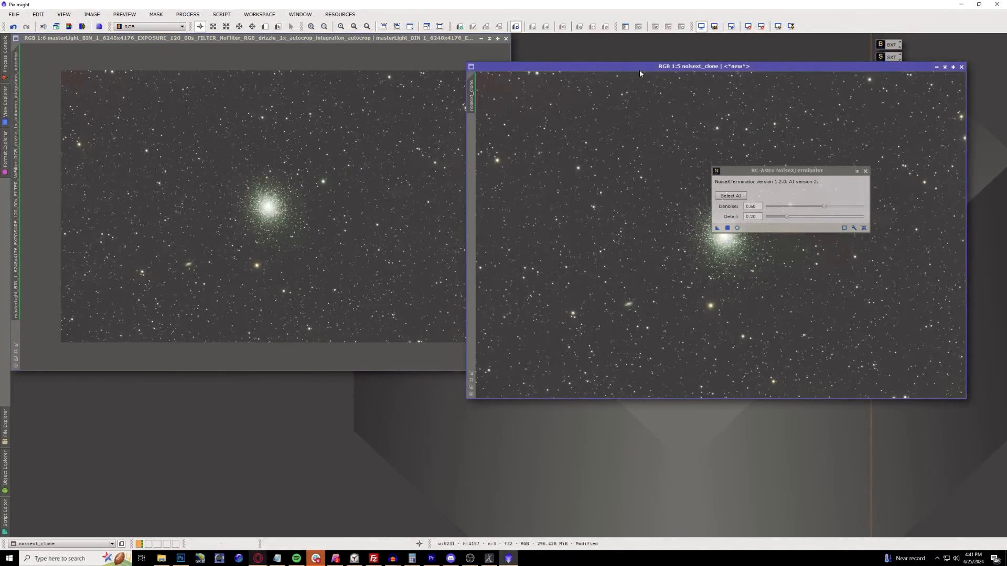
Drag the noisext_clone window beside the original for side-by-side comparison
drag(787, 170, 732, 380)
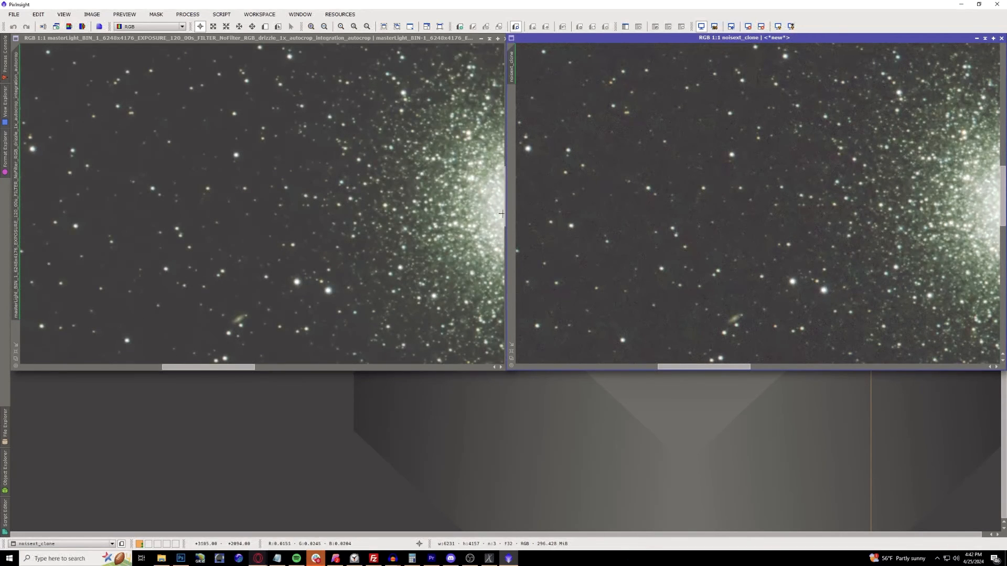
mouse_move(396, 198)
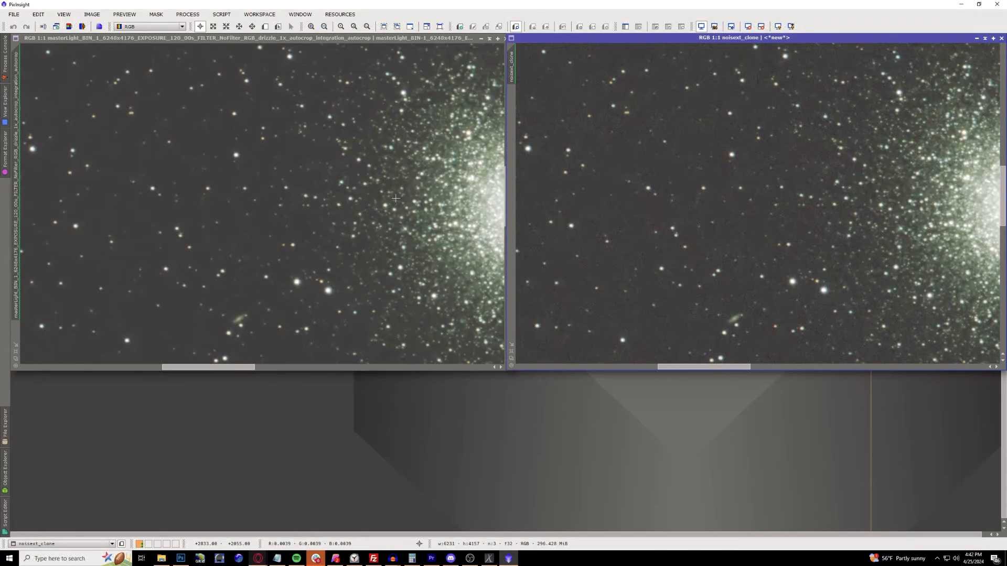
mouse_move(708, 308)
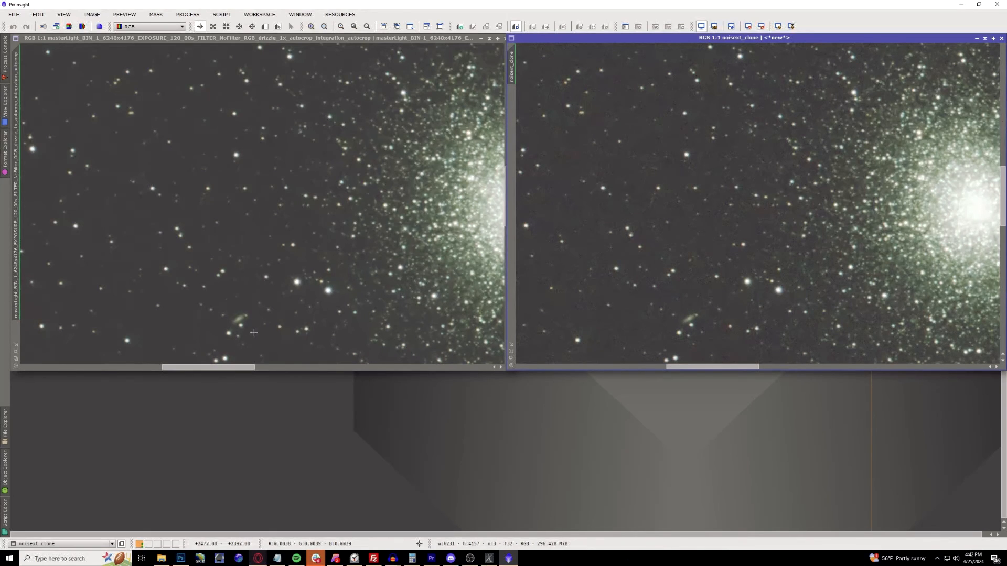
mouse_move(339, 245)
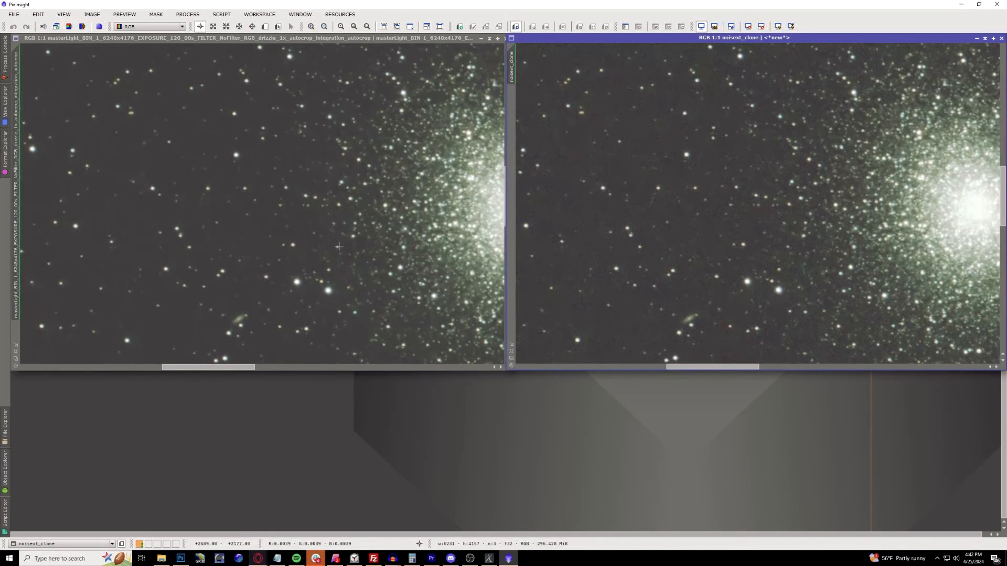